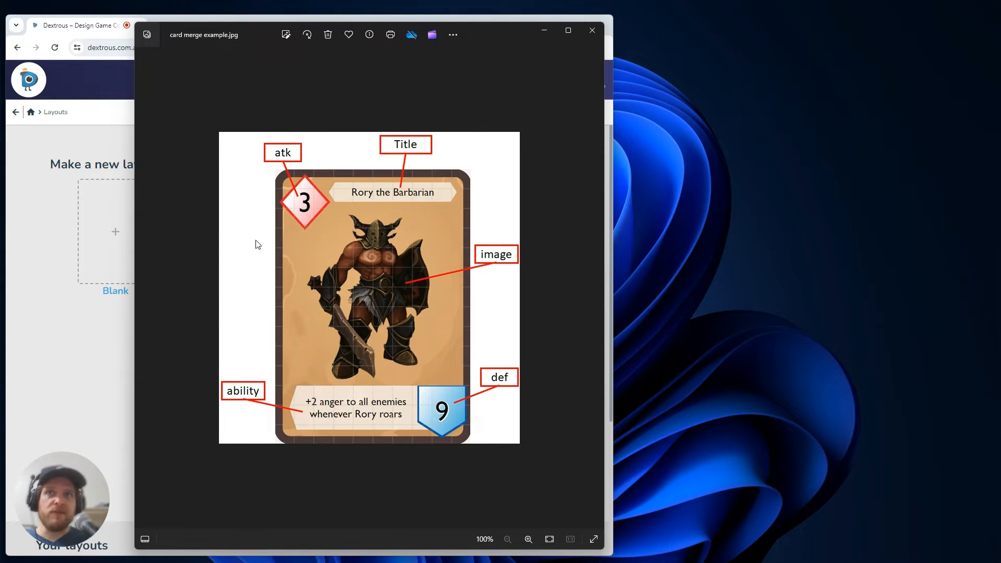
mouse_move(391, 167)
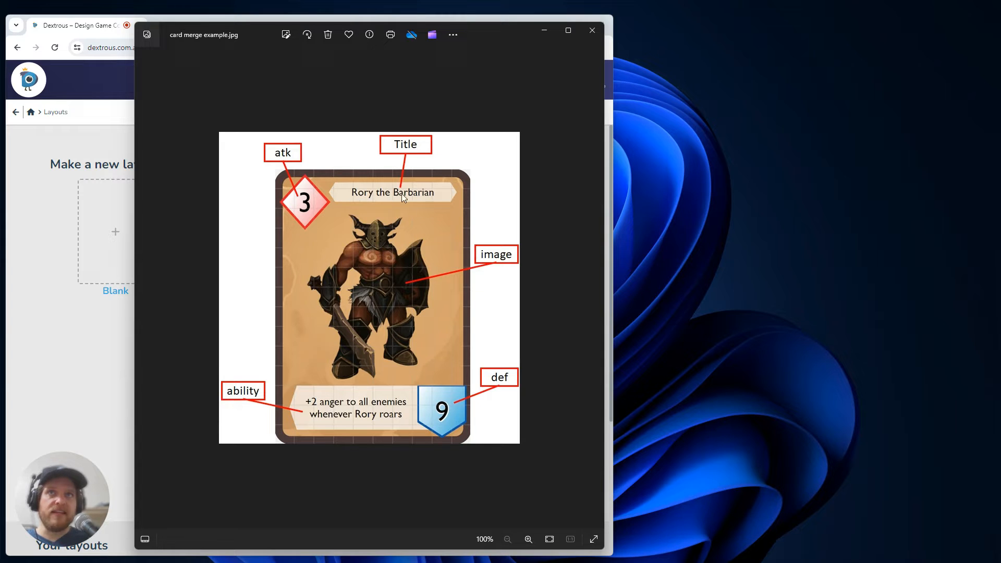
mouse_move(450, 424)
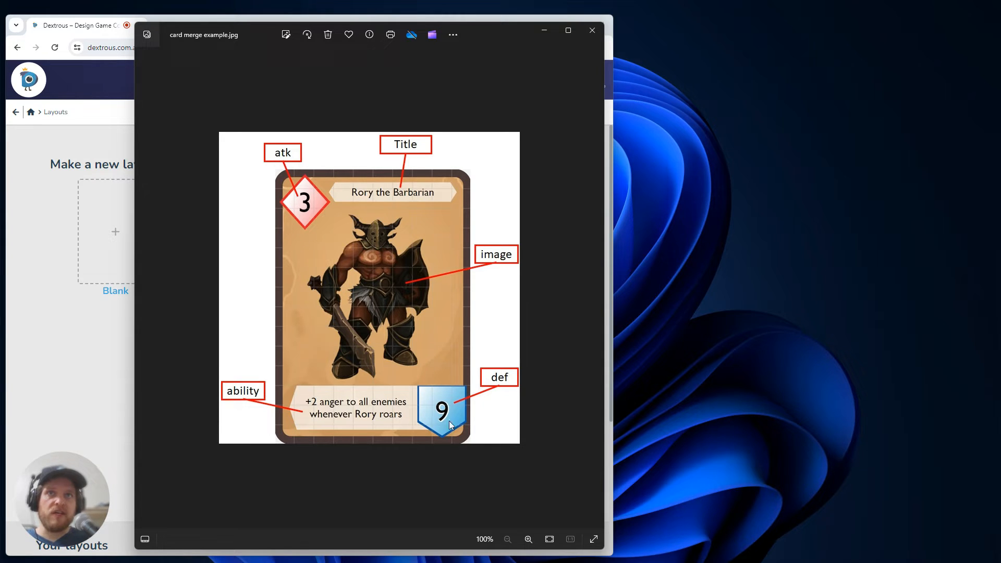
mouse_move(384, 412)
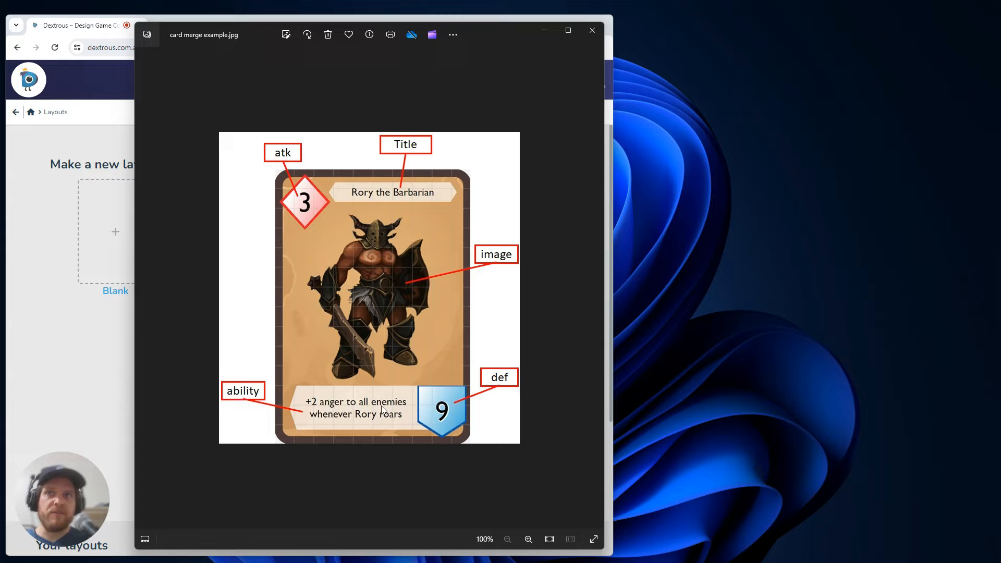
mouse_move(284, 185)
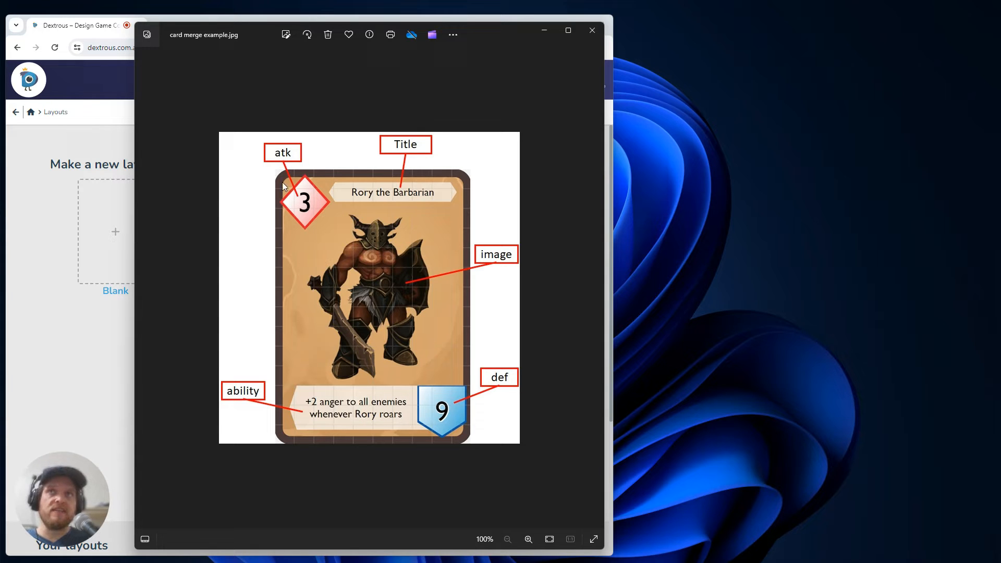
mouse_move(278, 148)
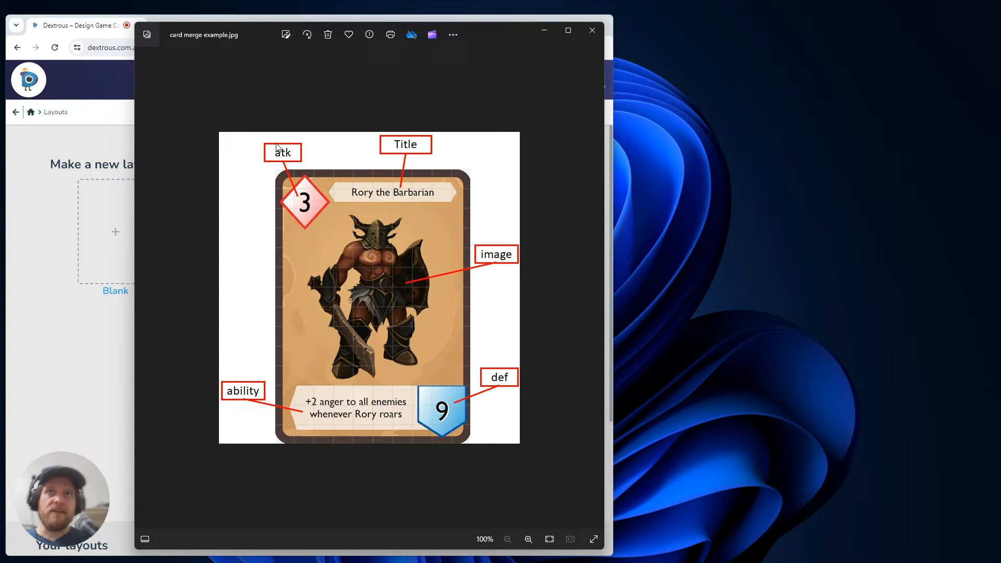
mouse_move(455, 408)
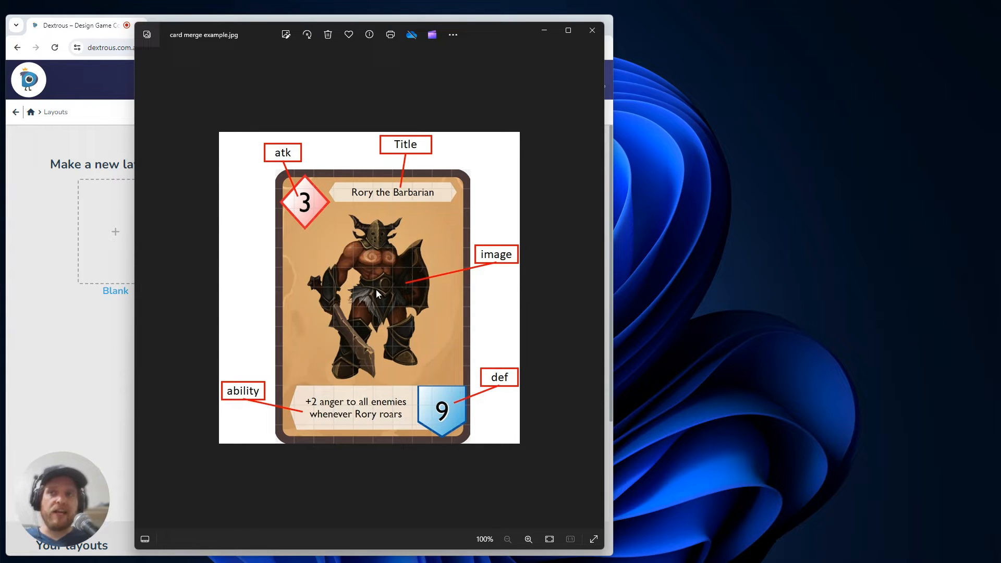
mouse_move(389, 288)
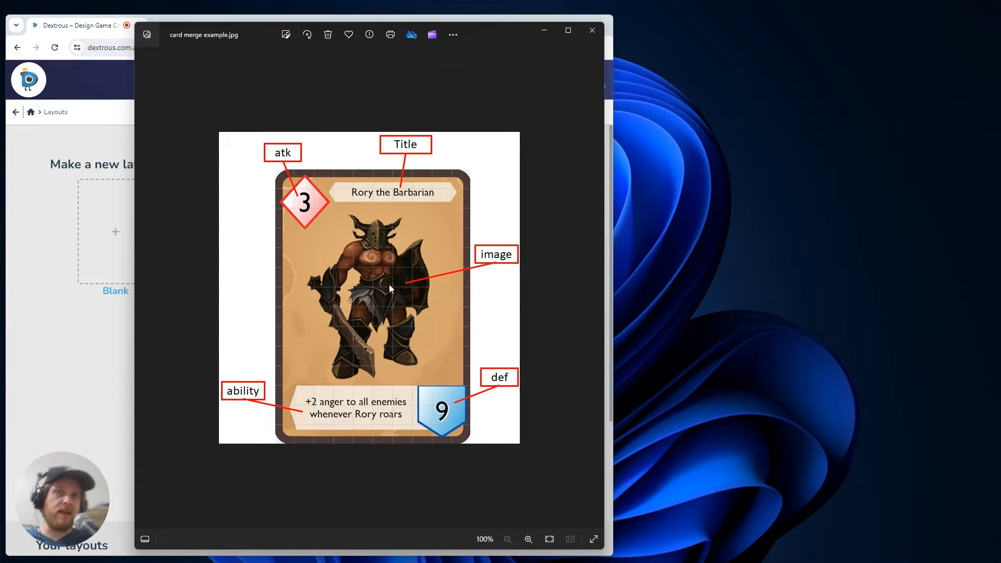
mouse_move(386, 187)
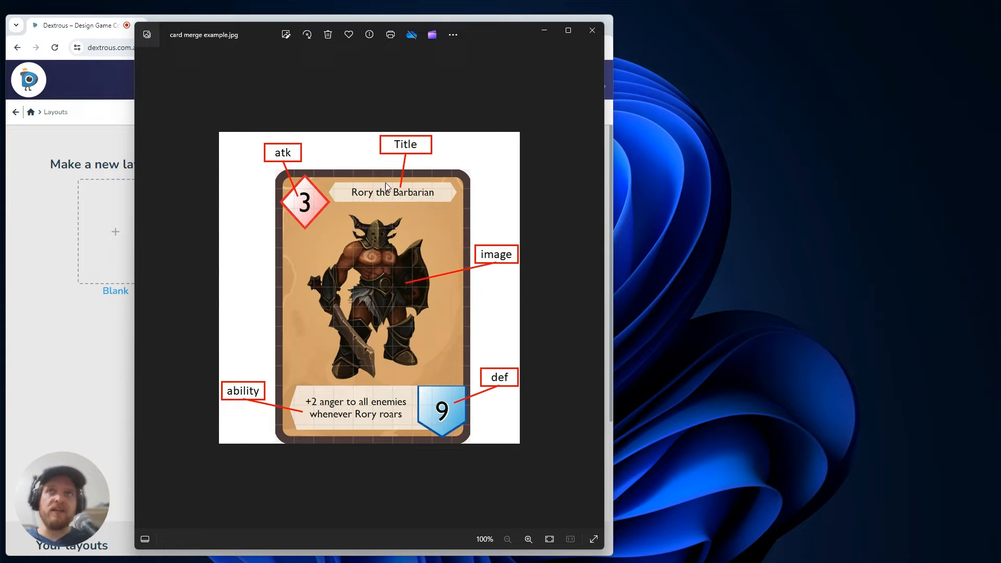
mouse_move(307, 211)
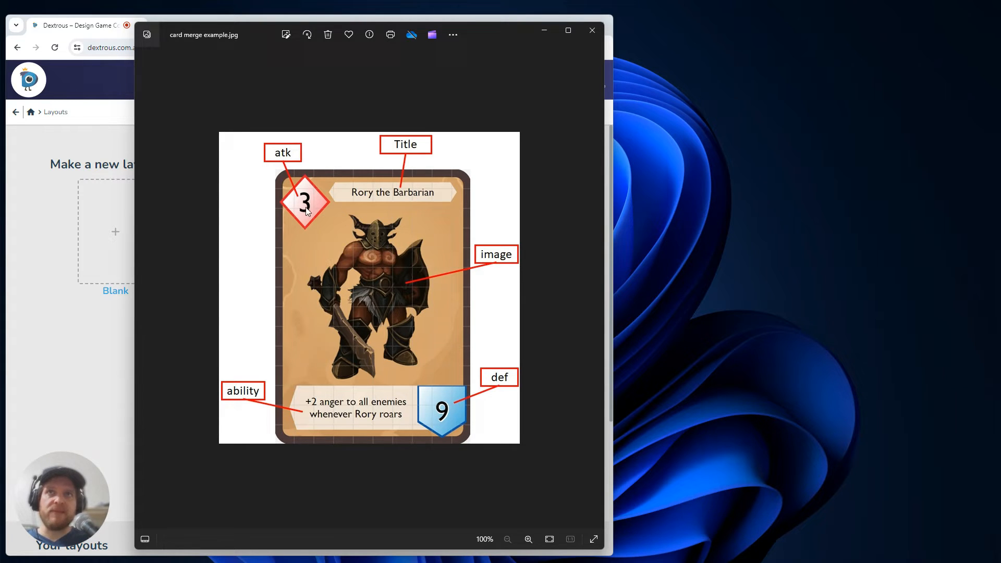
mouse_move(245, 398)
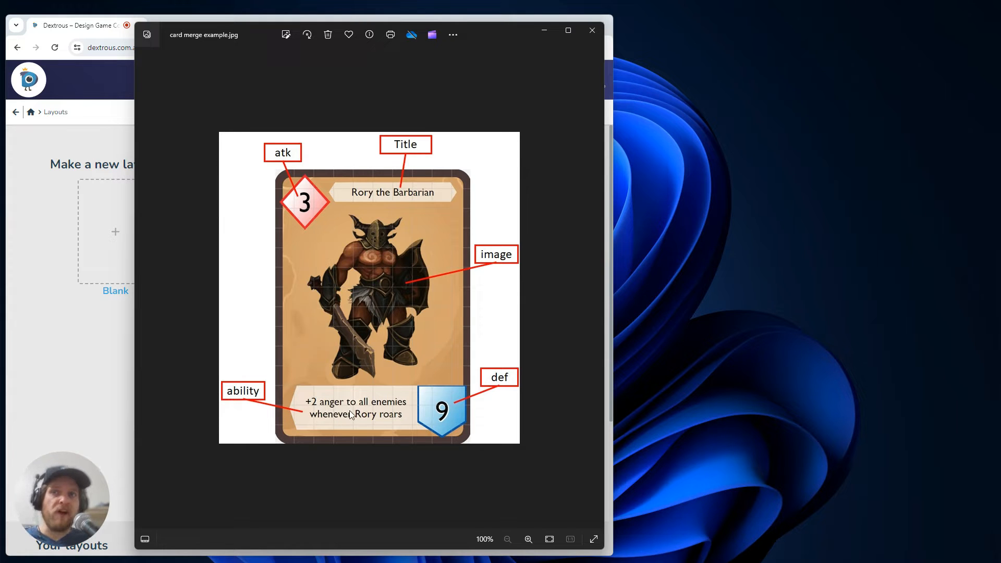
mouse_move(494, 120)
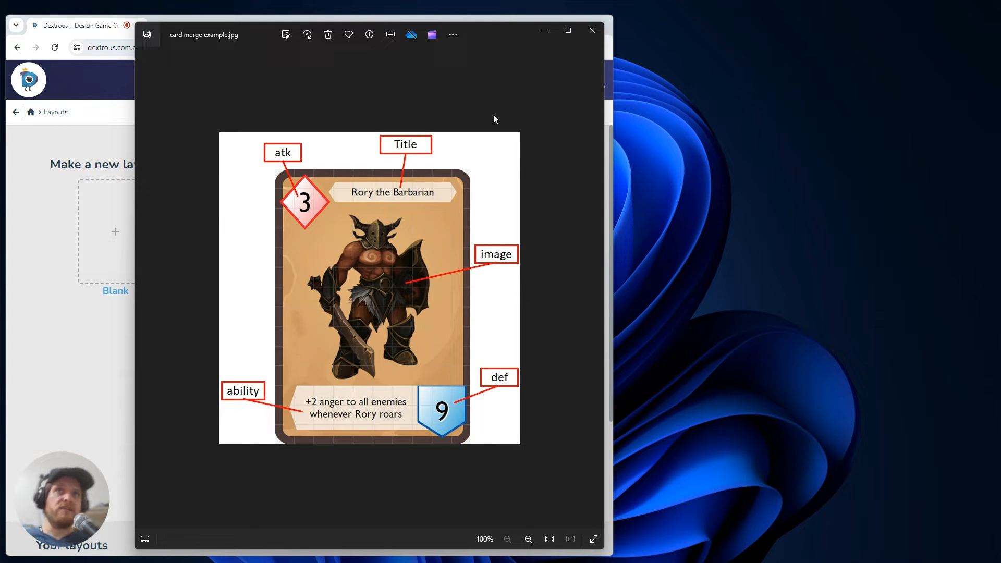
mouse_move(453, 32)
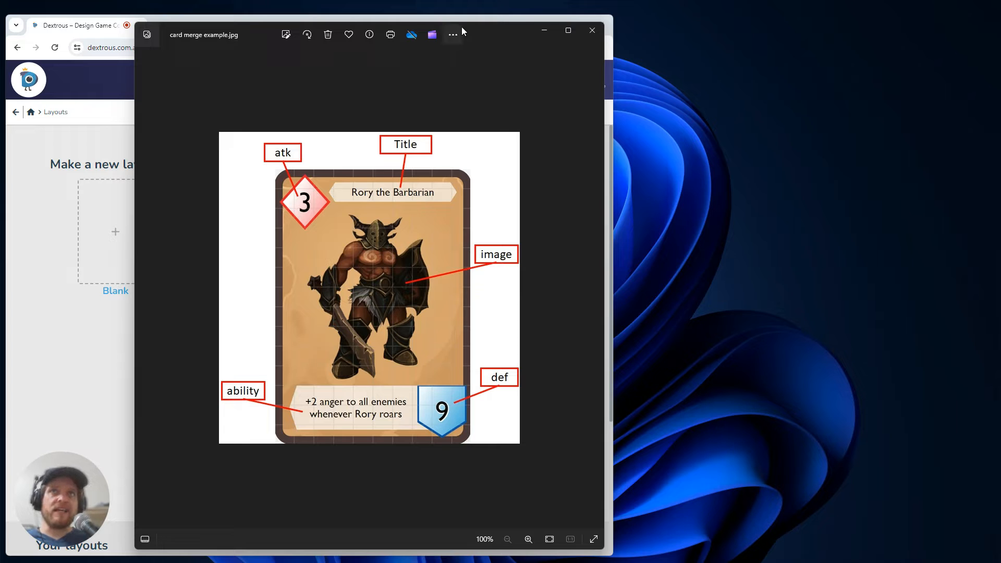
mouse_move(502, 34)
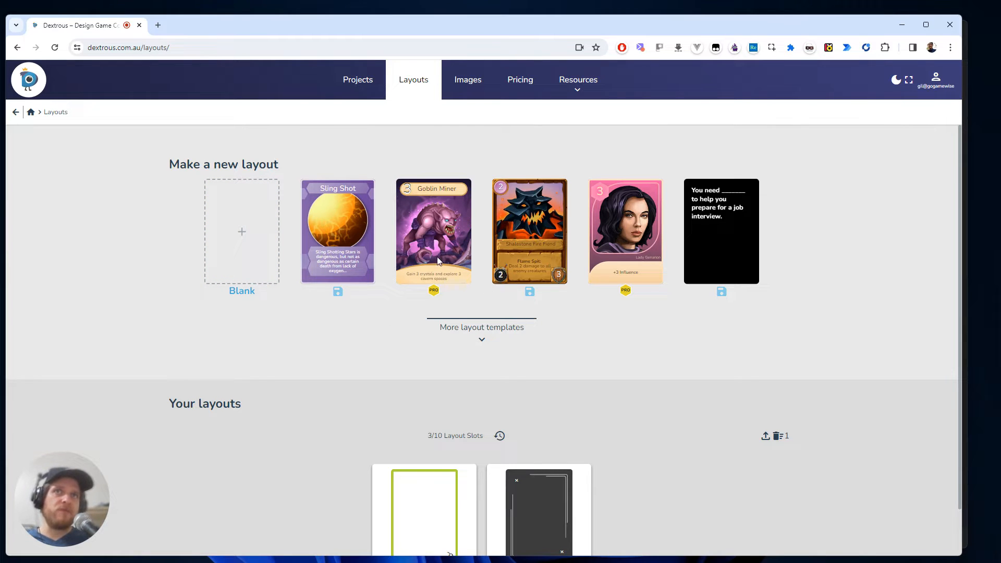
mouse_move(476, 333)
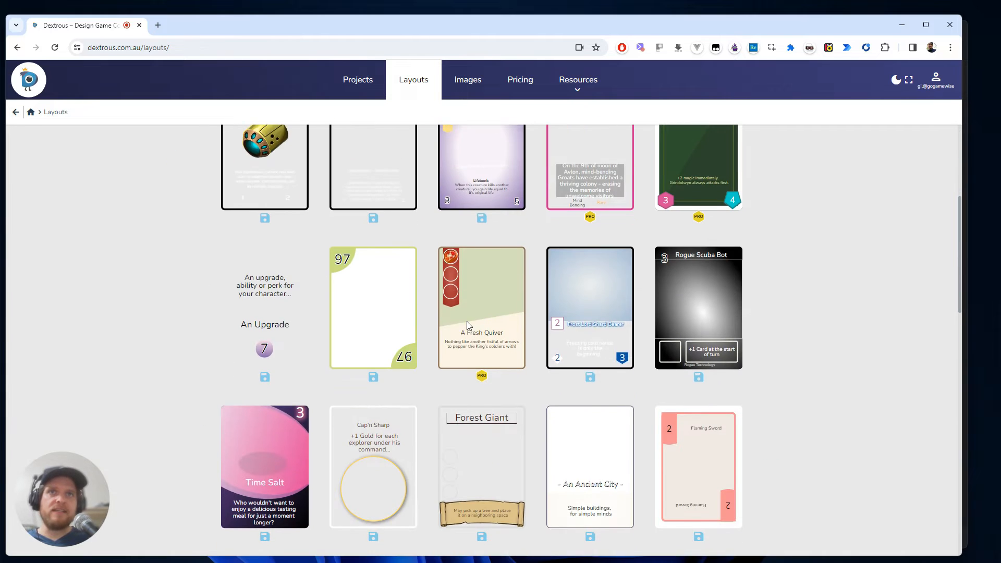
- Scroll the layout templates down to Royal Assassin and save it as Intrigue Cards
scroll("down", 3)
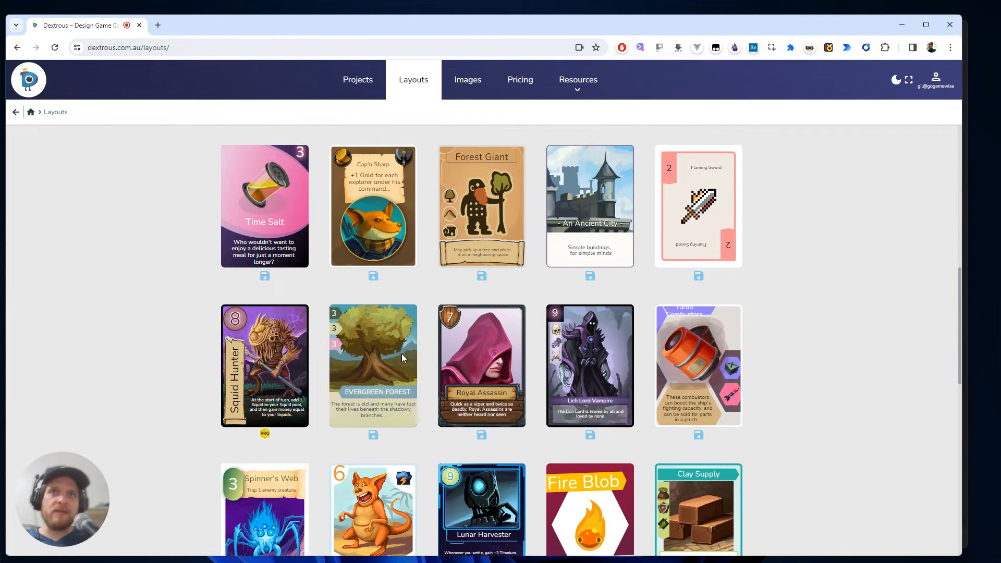
scroll("down", 3)
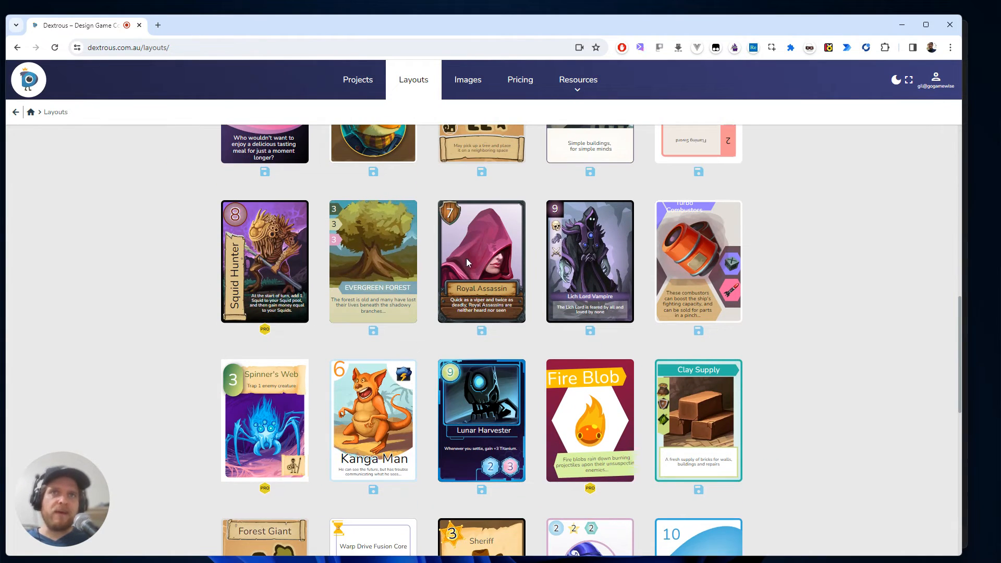
mouse_move(481, 330)
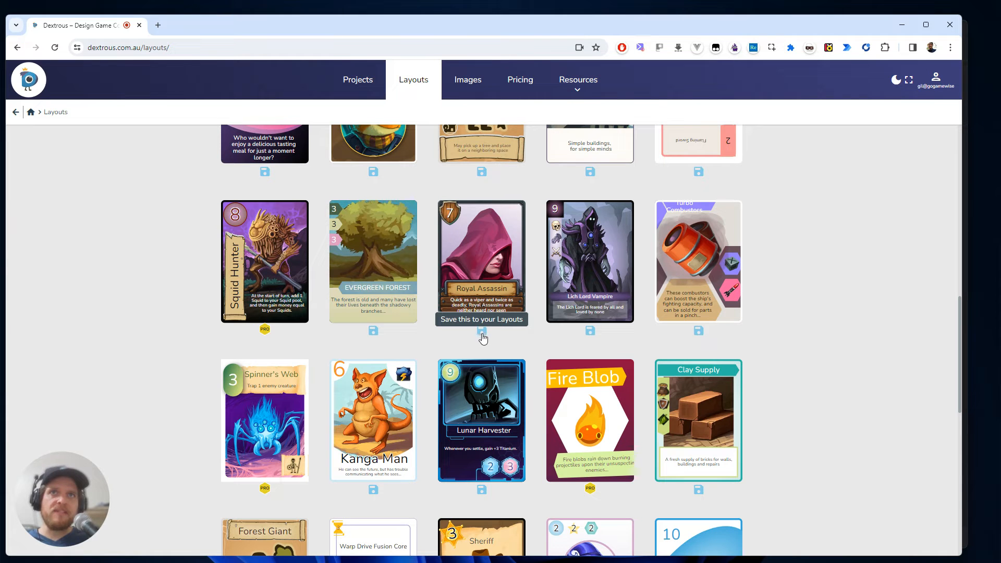
scroll("down", 3)
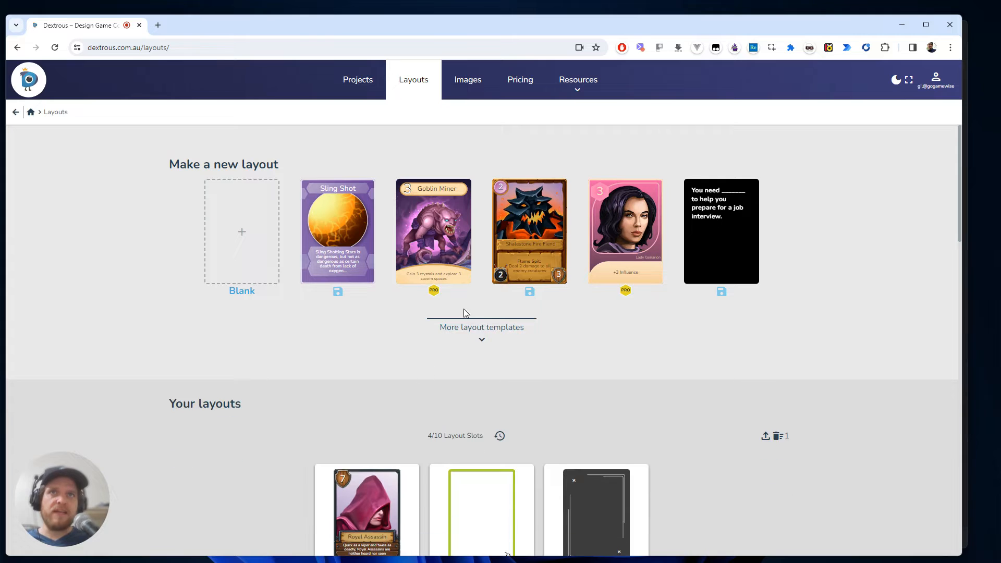
scroll("down", 3)
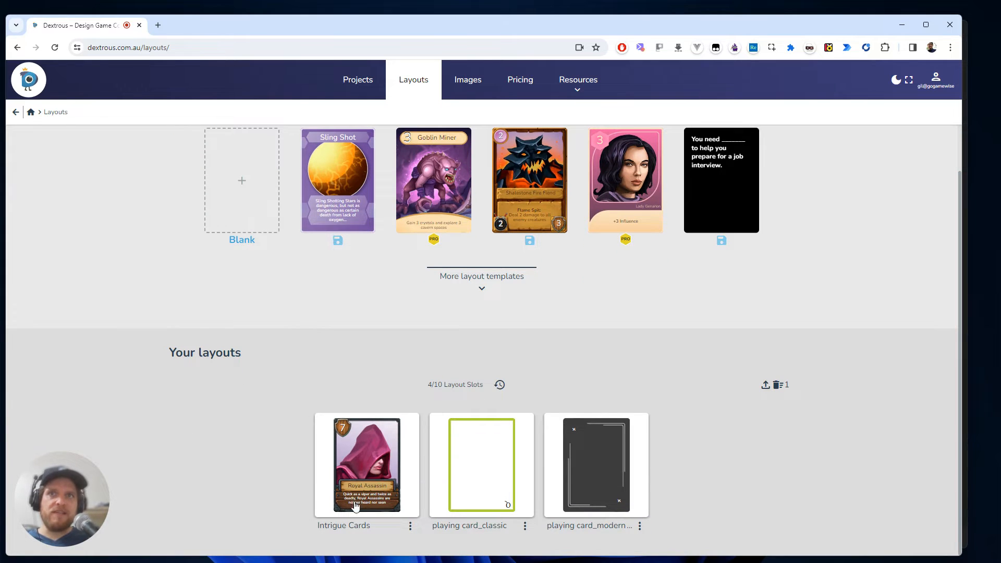
mouse_move(393, 424)
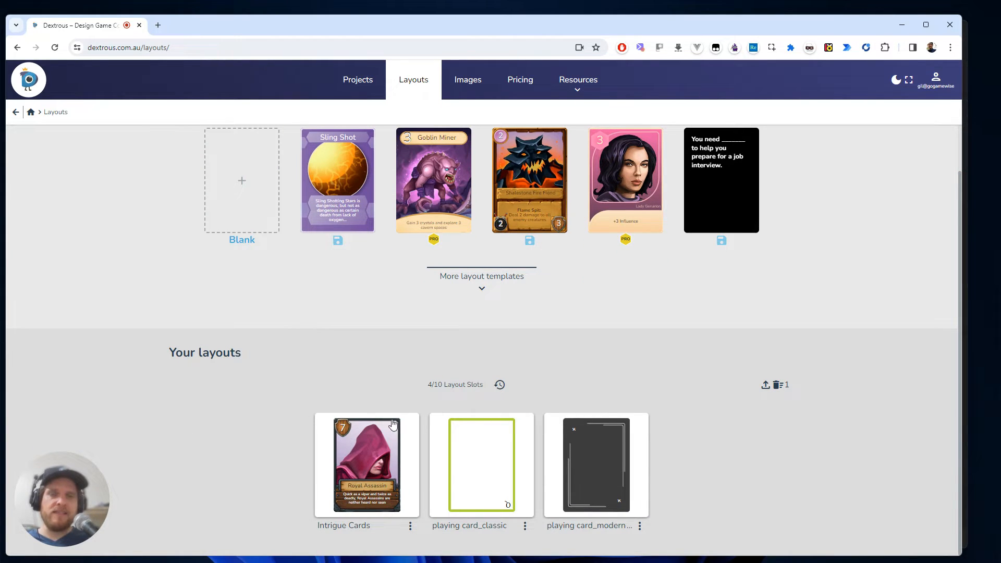
mouse_move(362, 478)
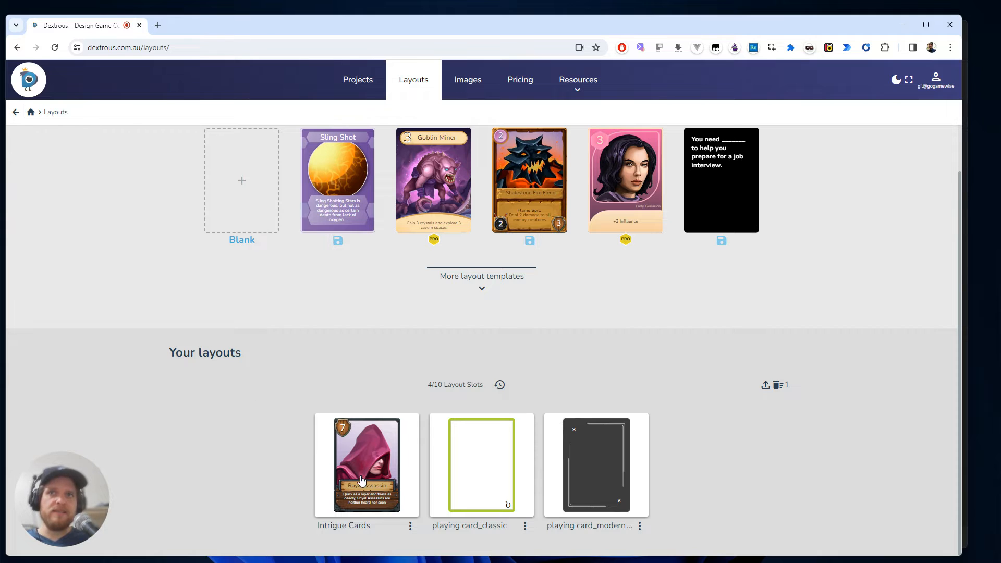
- Open Intrigue Cards and move the power badge and its number to the top-right corner
left_click(367, 464)
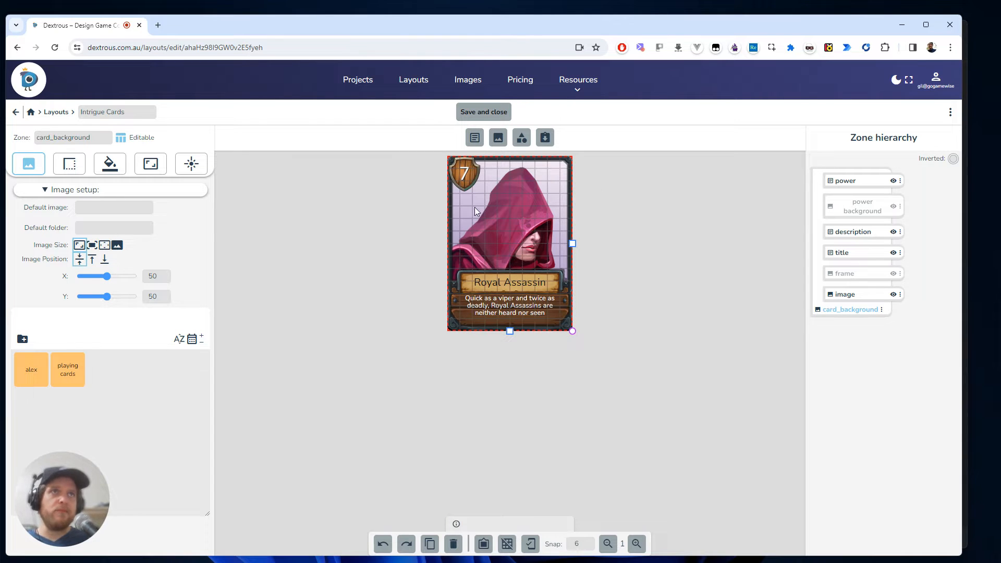
mouse_move(529, 216)
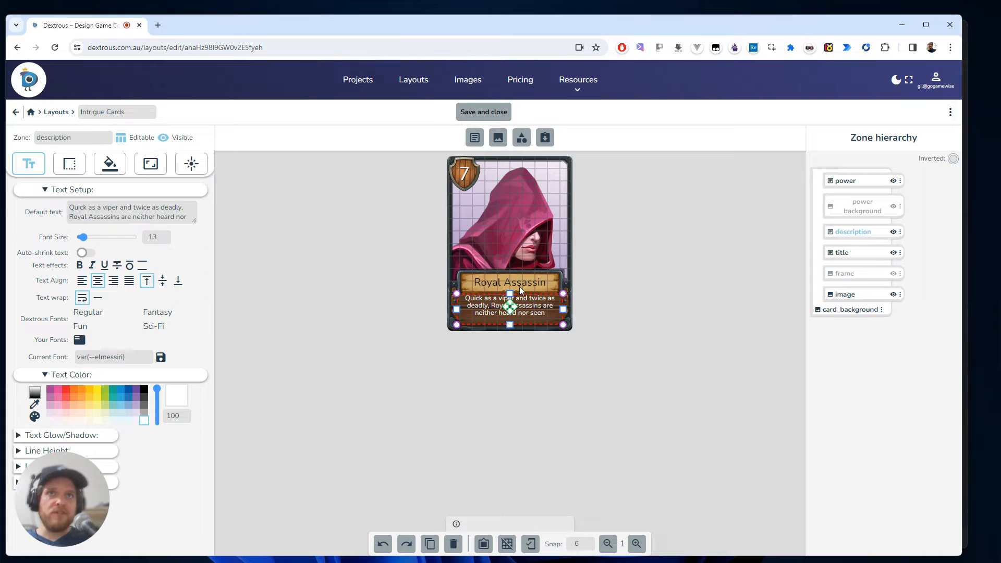
left_click(464, 174)
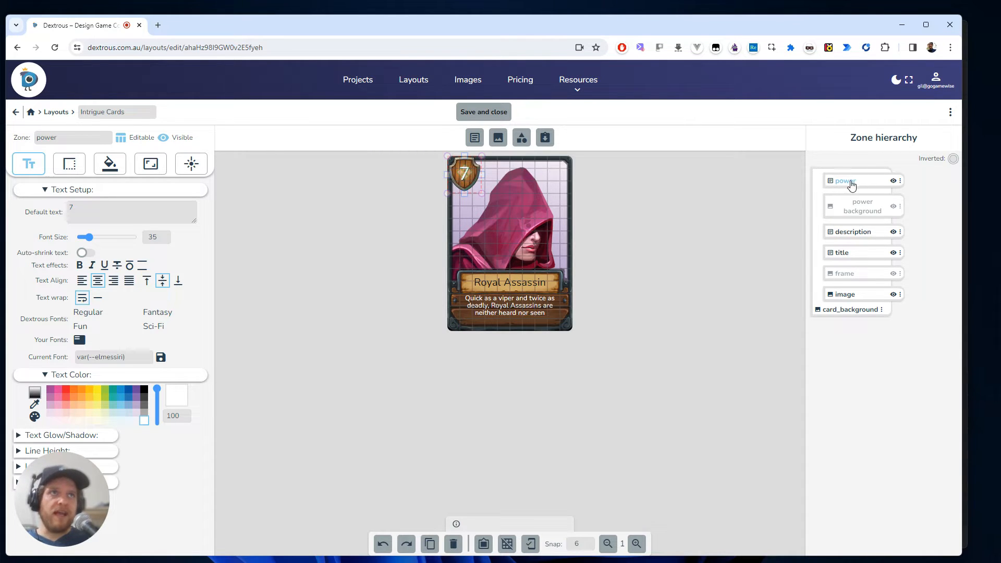
left_click(841, 252)
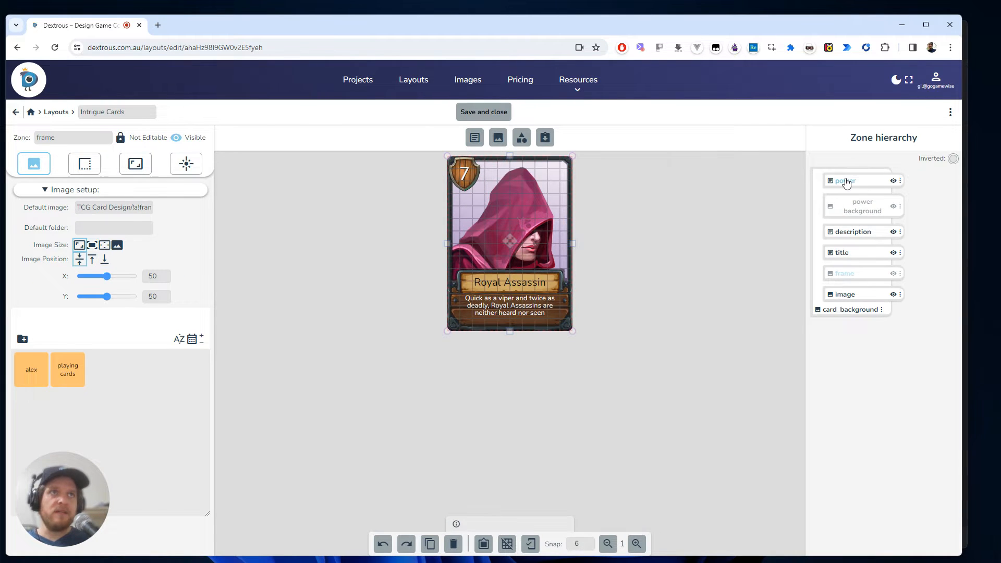
left_click(844, 181)
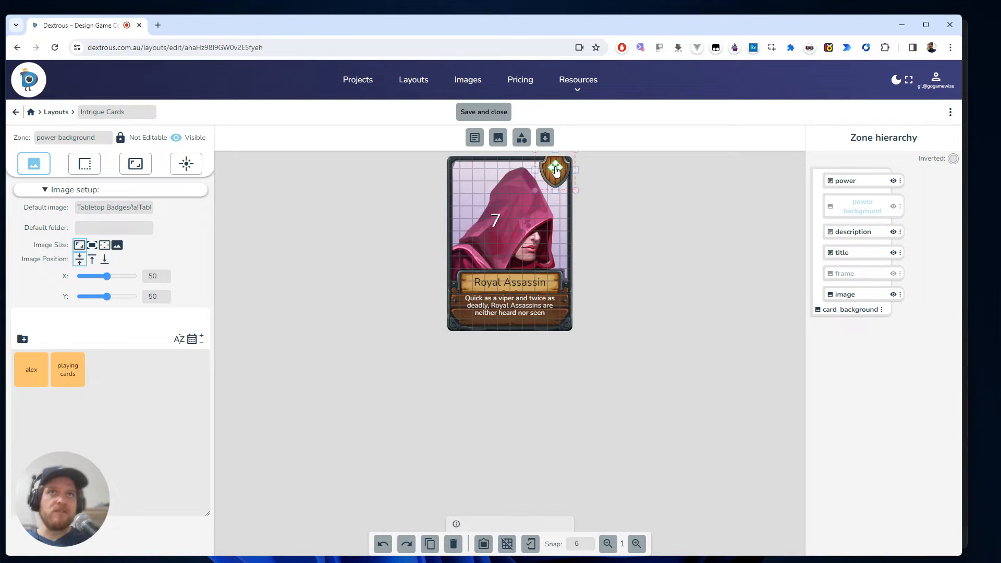
left_click(554, 173)
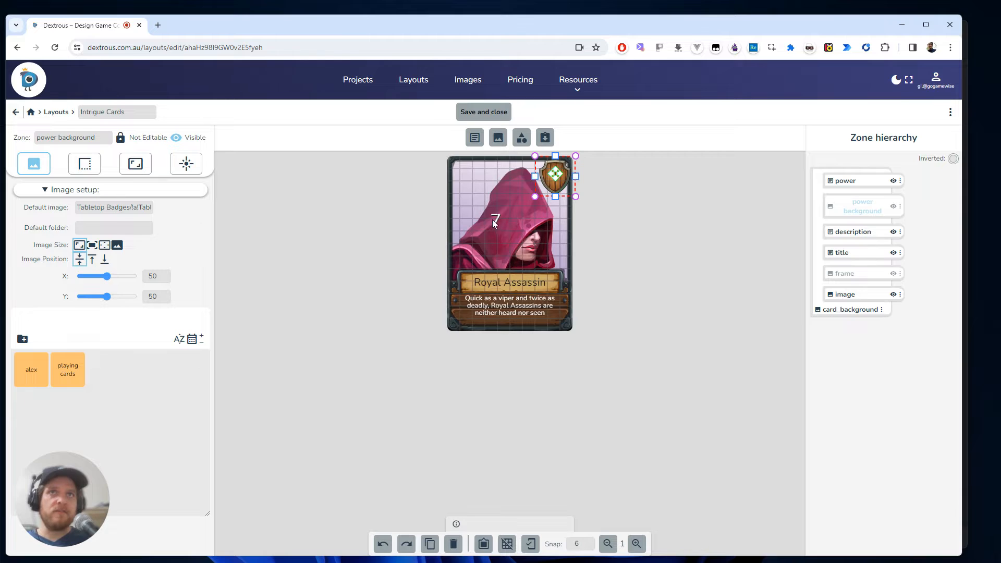
left_click(844, 180)
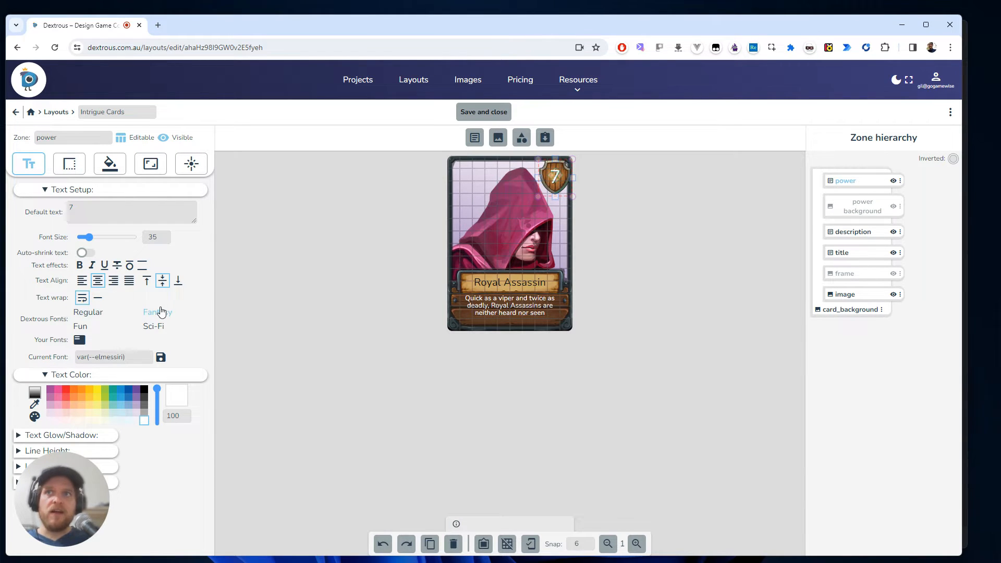
- Set the card title font to El Messiri and save the Intrigue Cards layout
left_click(157, 313)
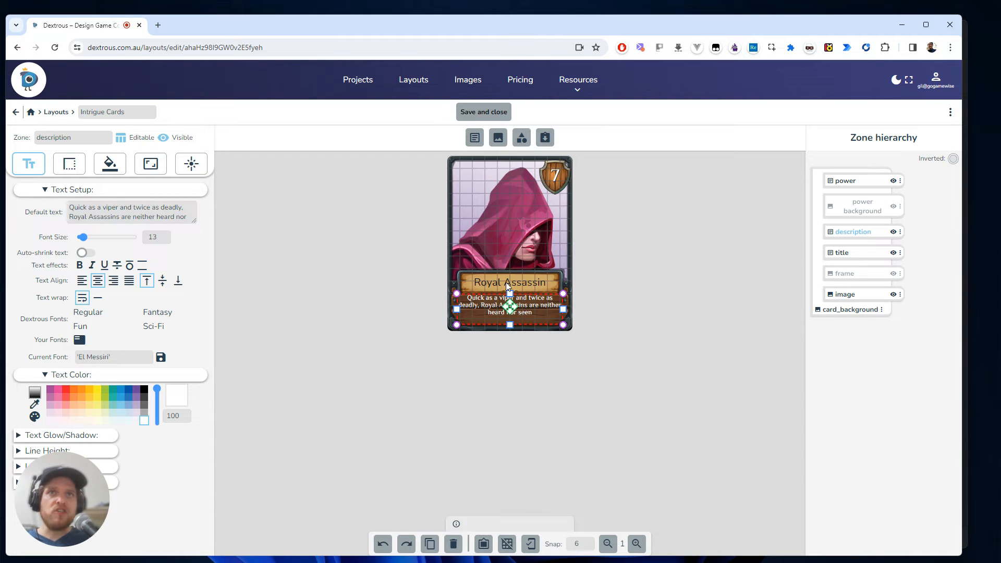
left_click(509, 283)
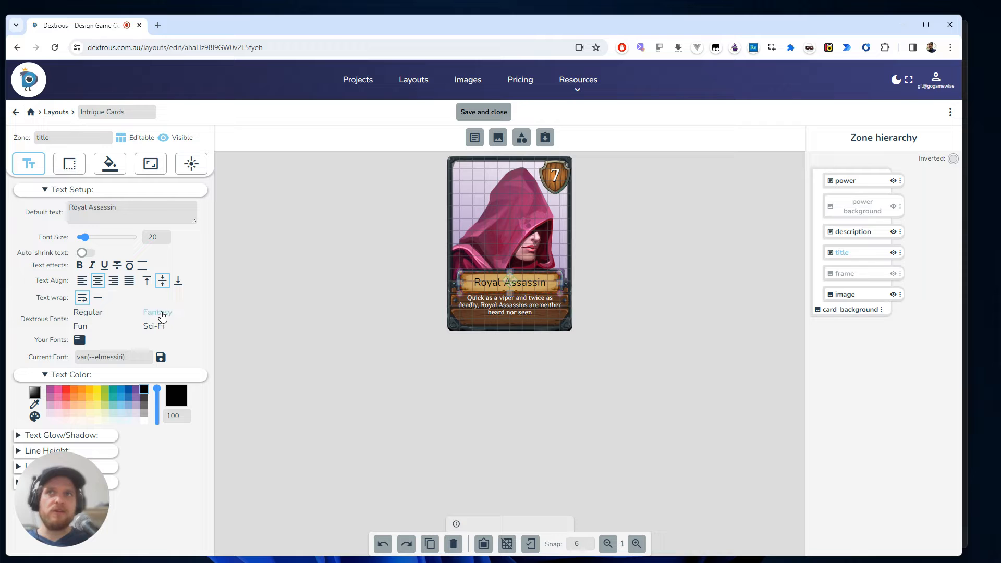
left_click(156, 312)
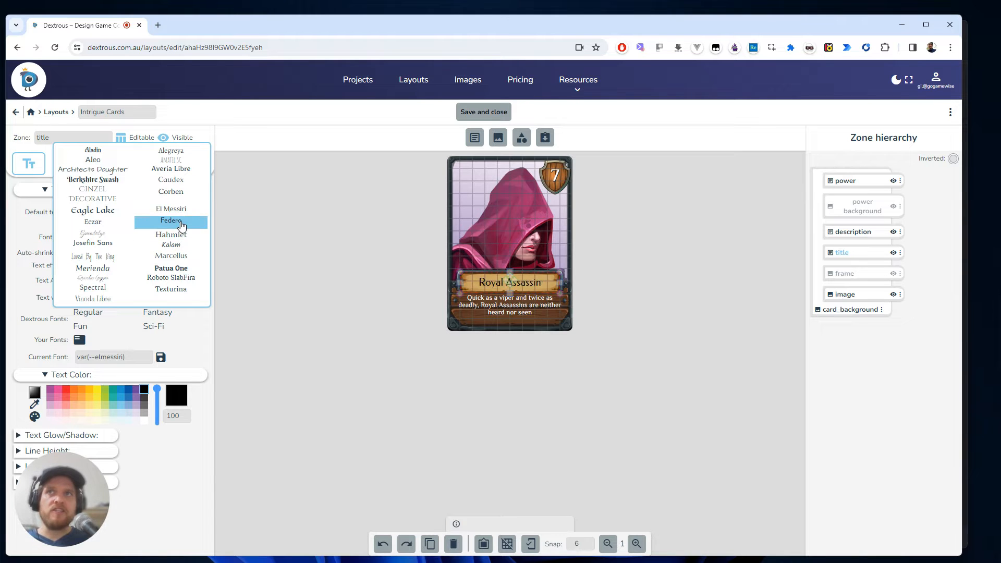
mouse_move(171, 208)
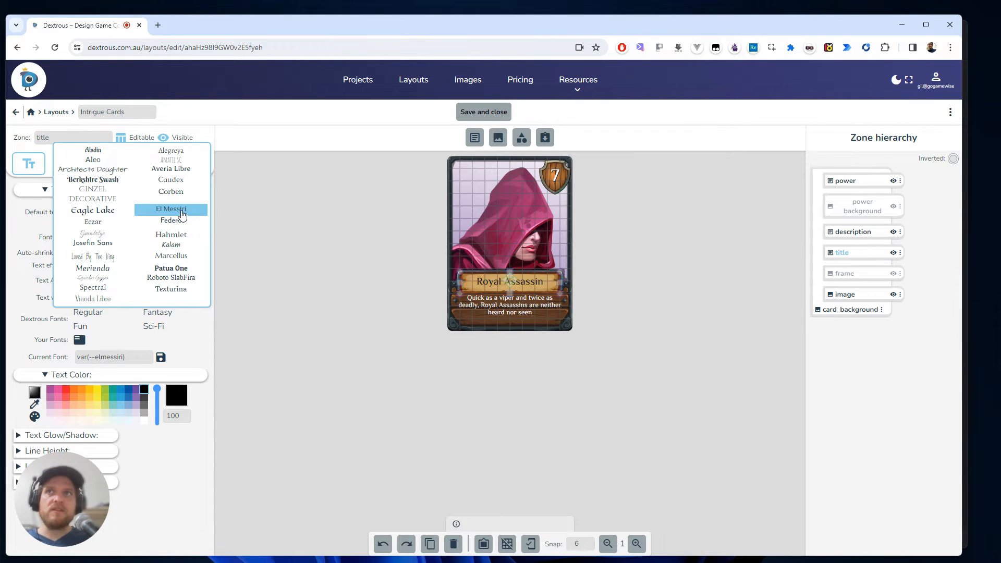
left_click(171, 209)
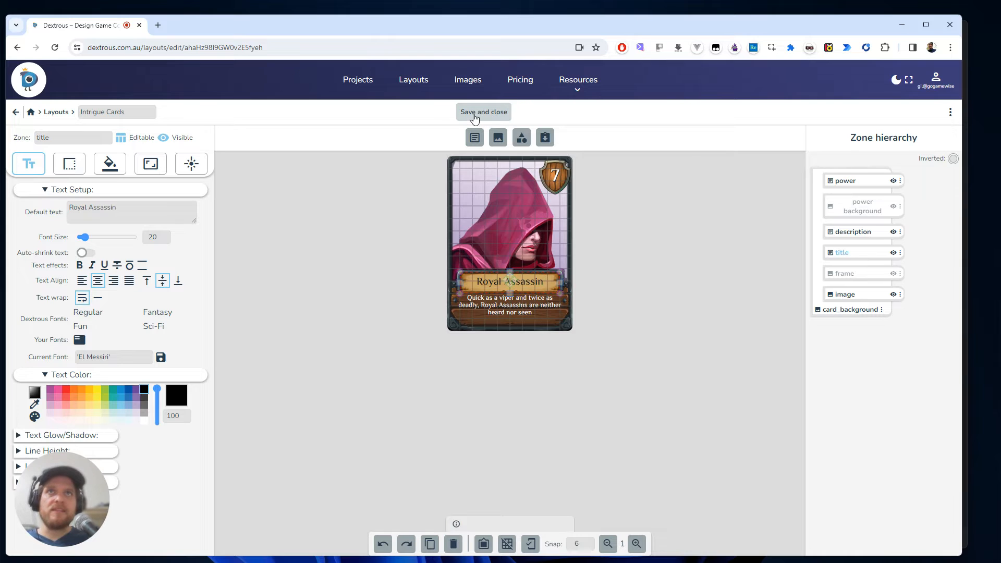
left_click(482, 111)
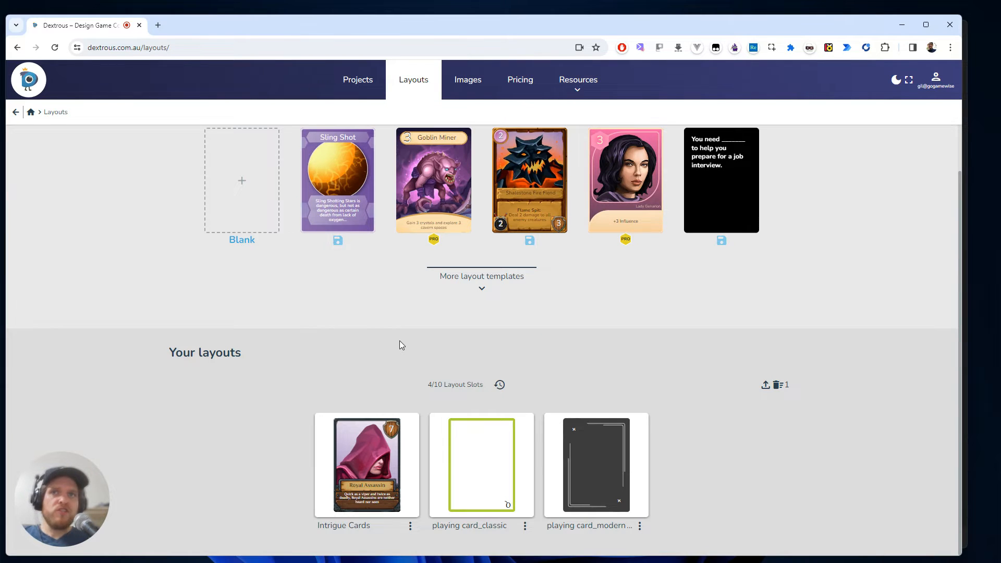
mouse_move(343, 359)
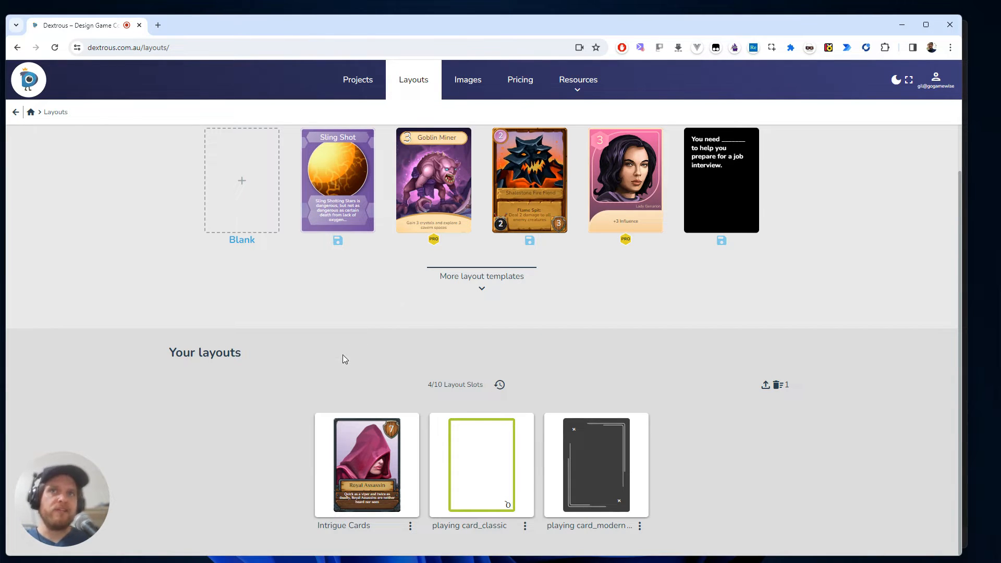
mouse_move(377, 296)
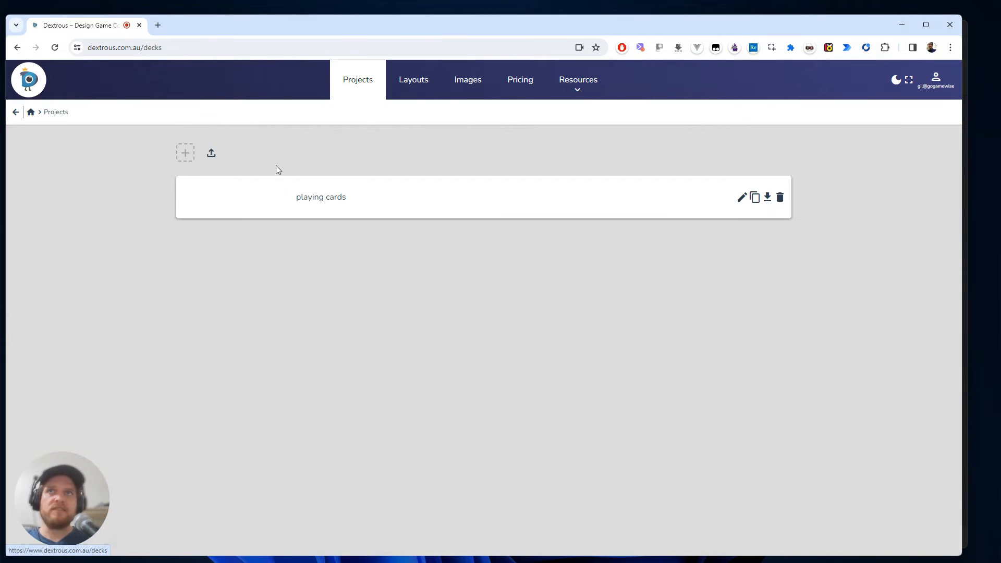
mouse_move(313, 213)
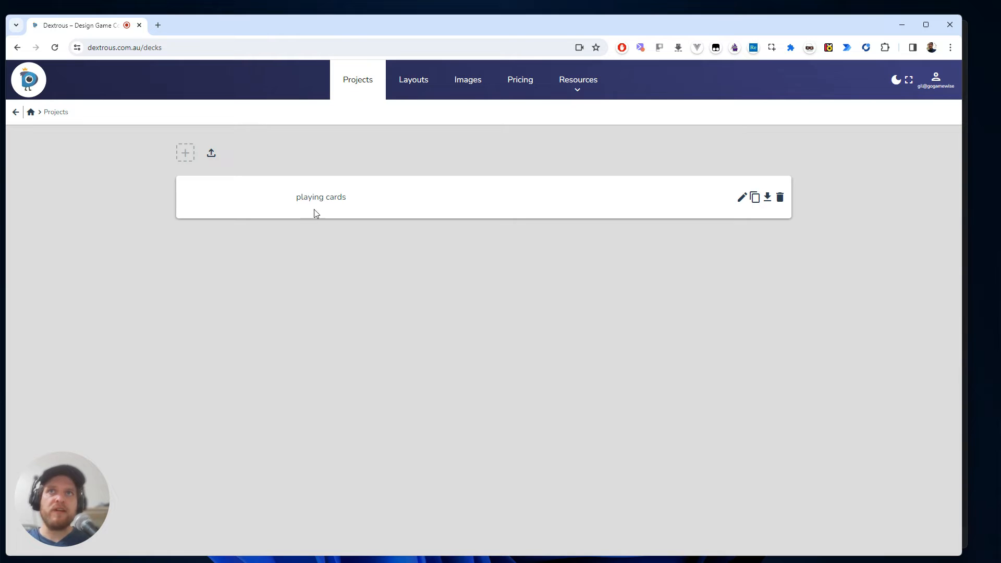
mouse_move(186, 153)
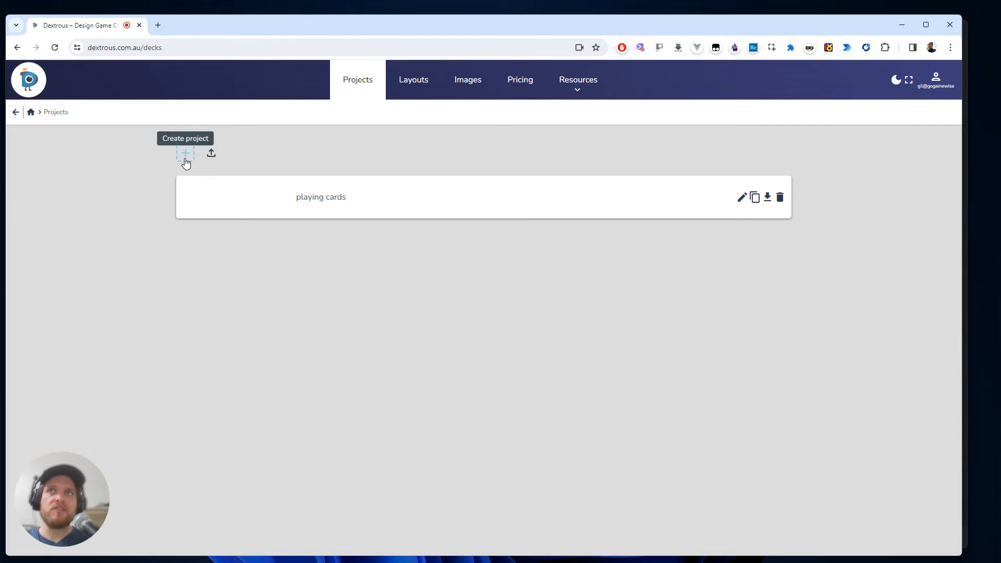
- Create 'fantasy project' with a 'fantasy characters' component built on the Royal Assassin layout
left_click(185, 154)
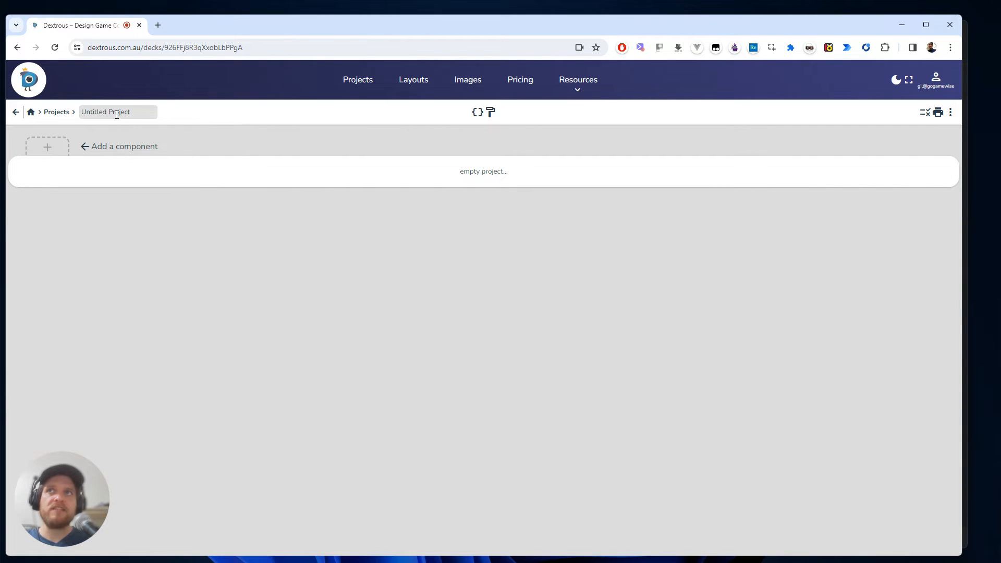
type("fantasy")
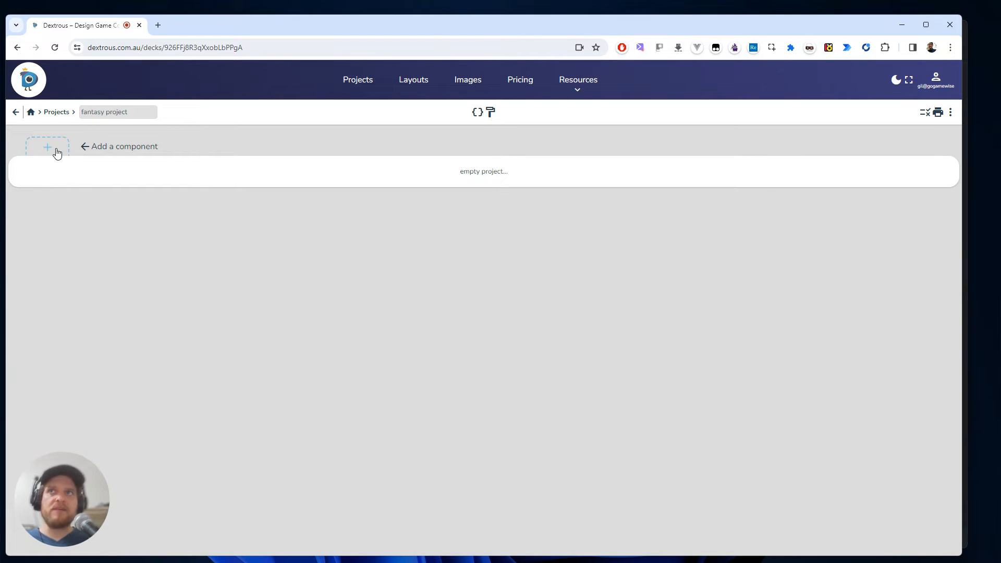
left_click(47, 147)
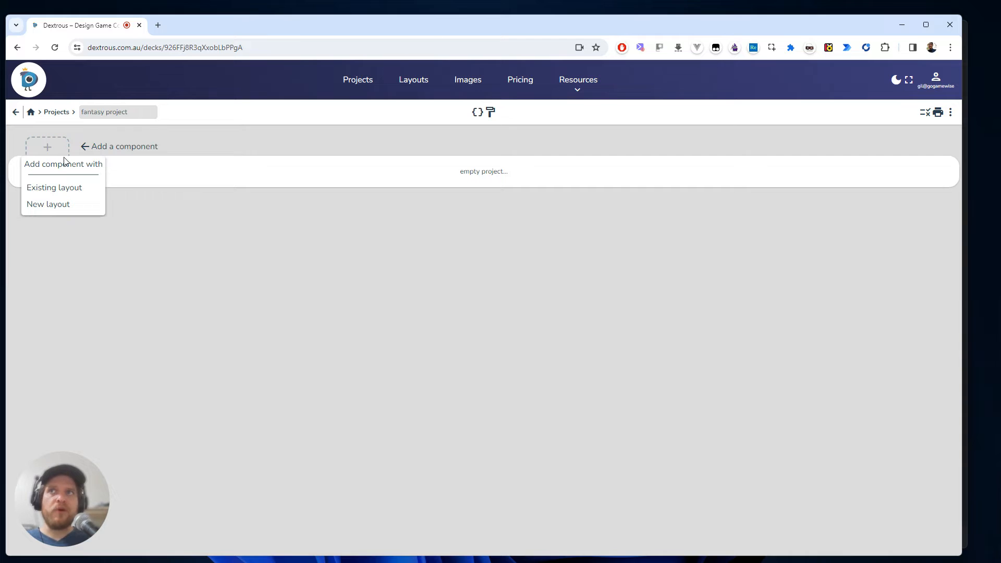
mouse_move(62, 188)
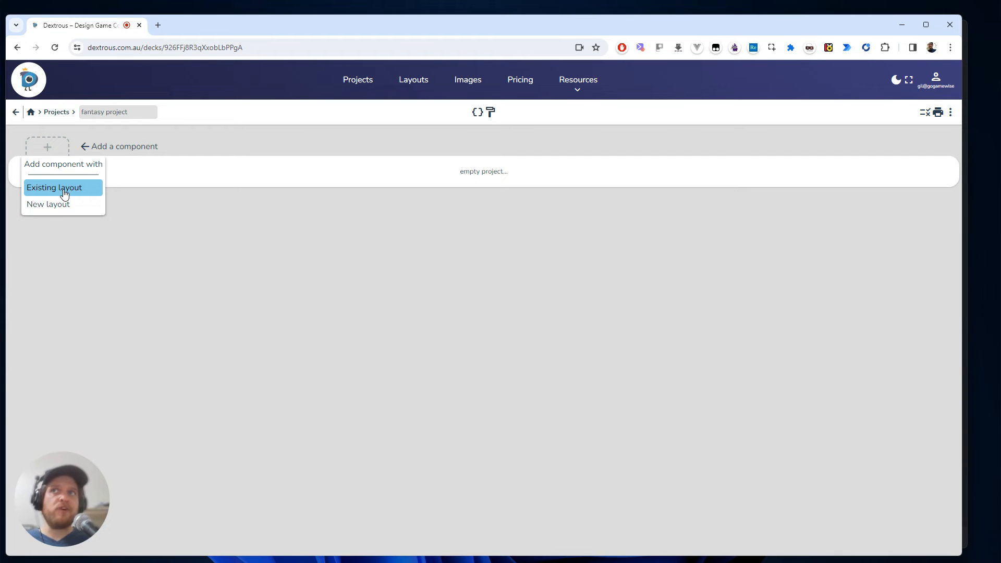
left_click(54, 187)
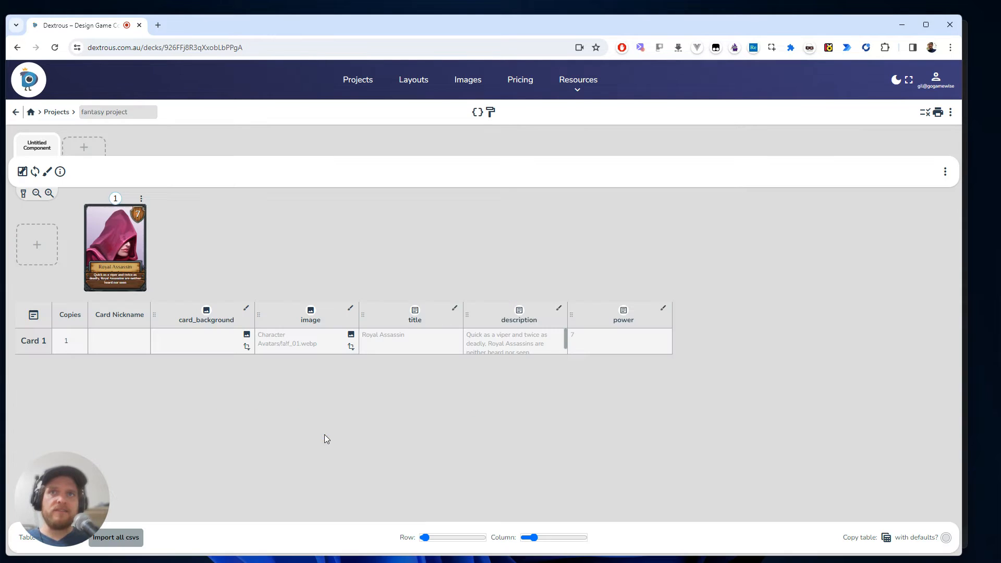
double_click(37, 145)
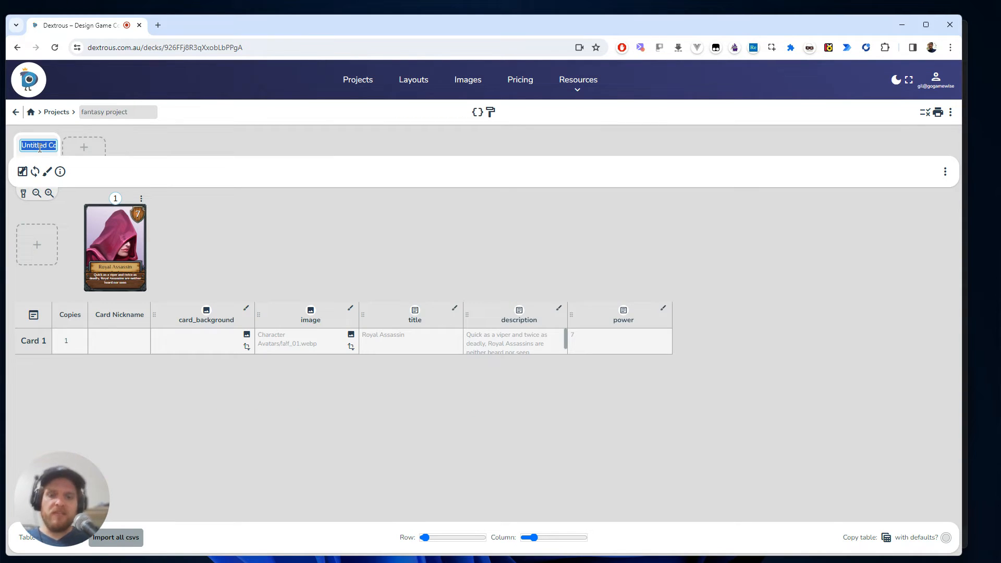
type("fantasy characters")
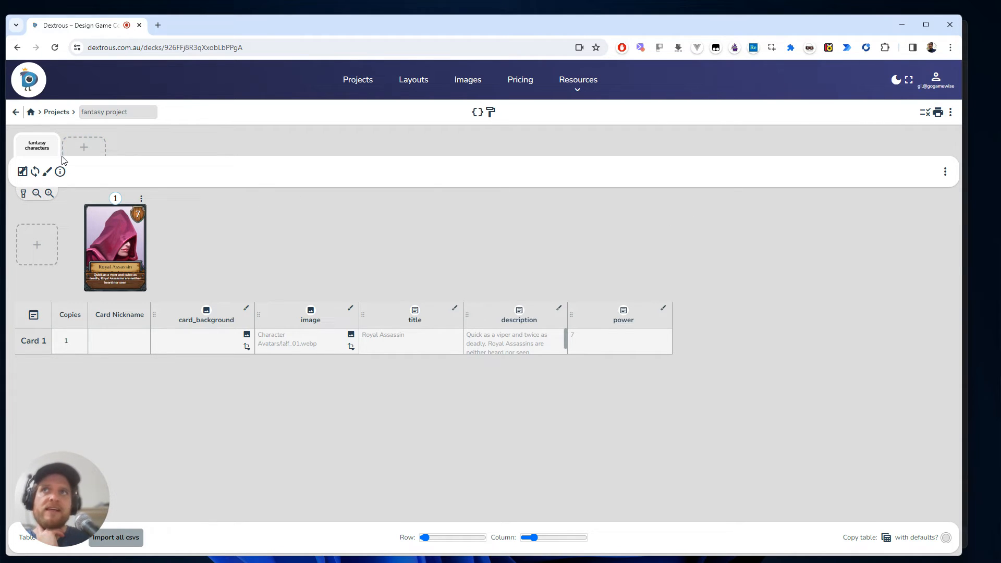
mouse_move(332, 299)
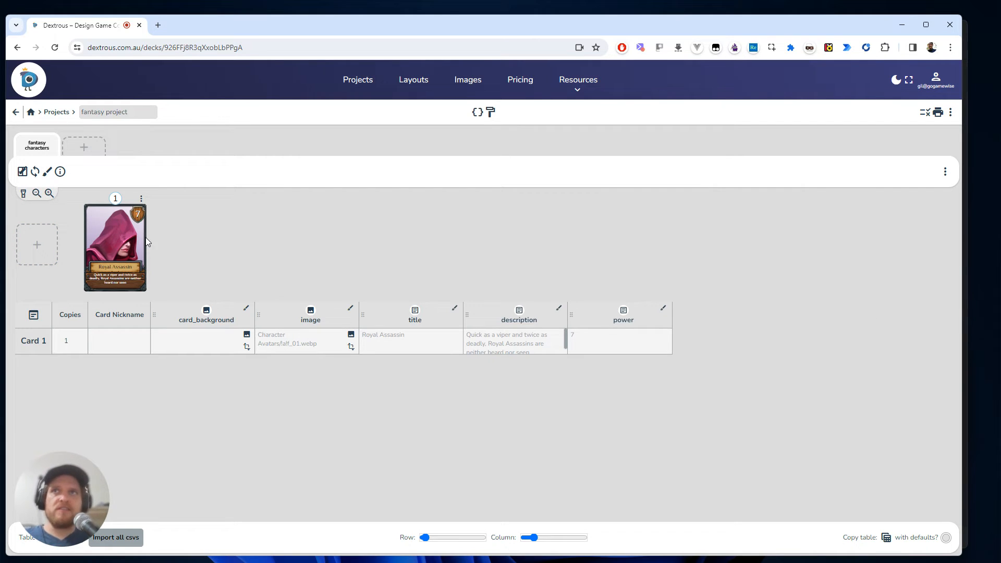
left_click(37, 245)
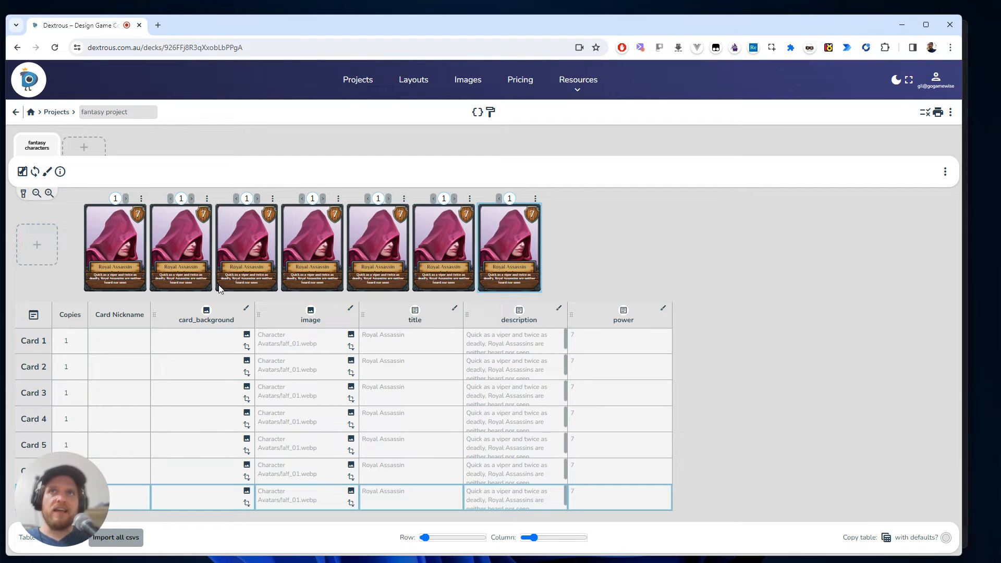
mouse_move(288, 282)
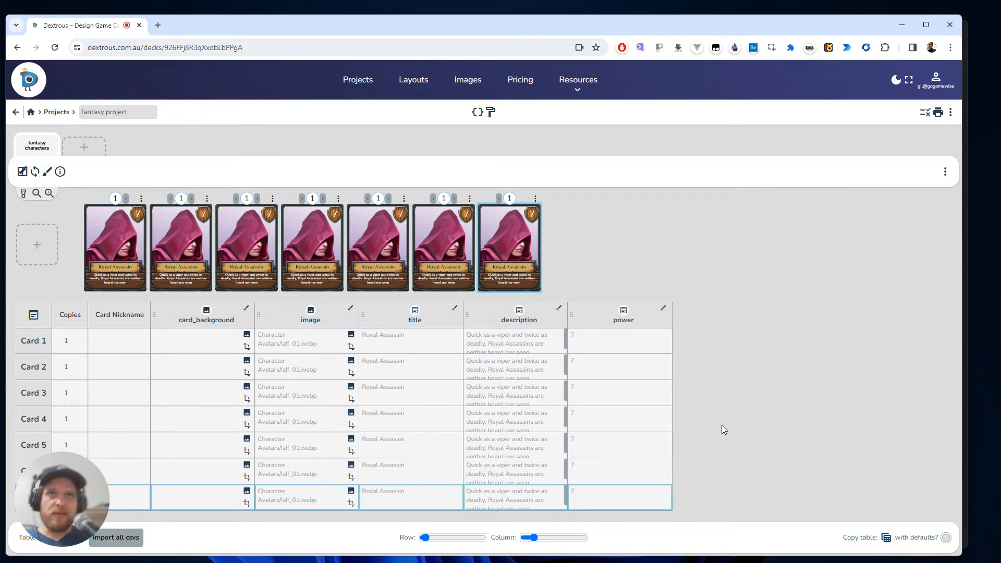
mouse_move(574, 318)
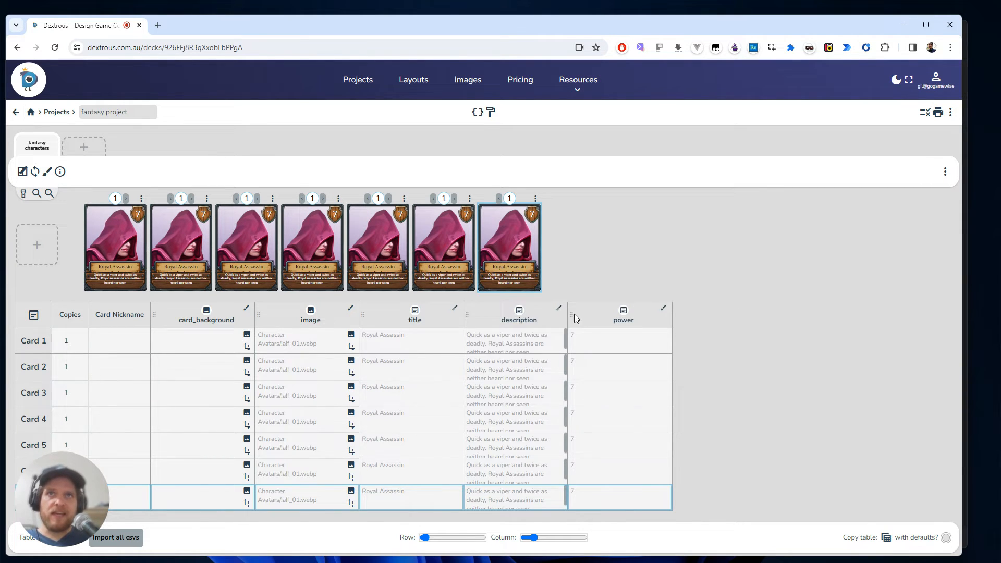
mouse_move(136, 219)
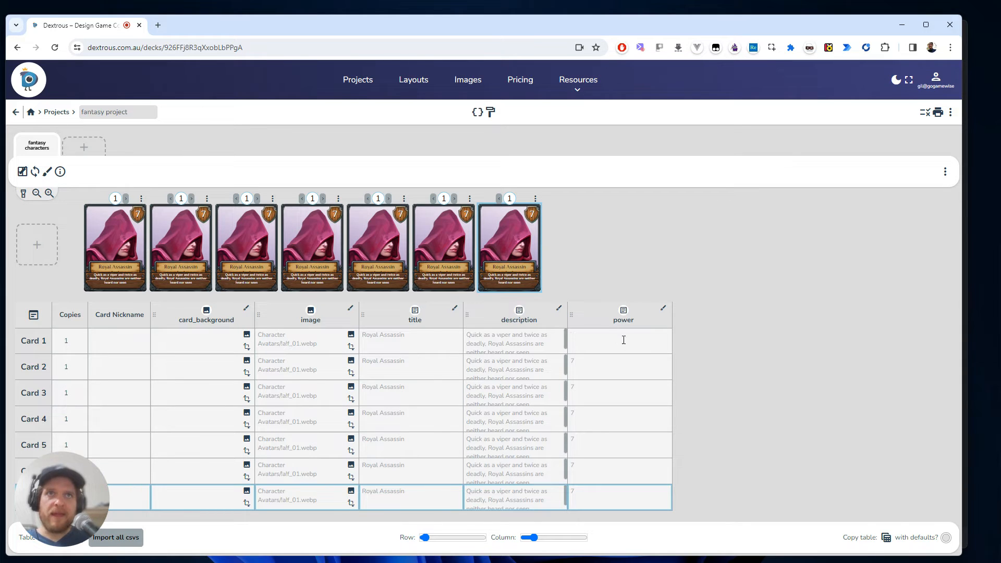
- Enter power values 2 to 5 on the first cards and test text in their descriptions
type("2")
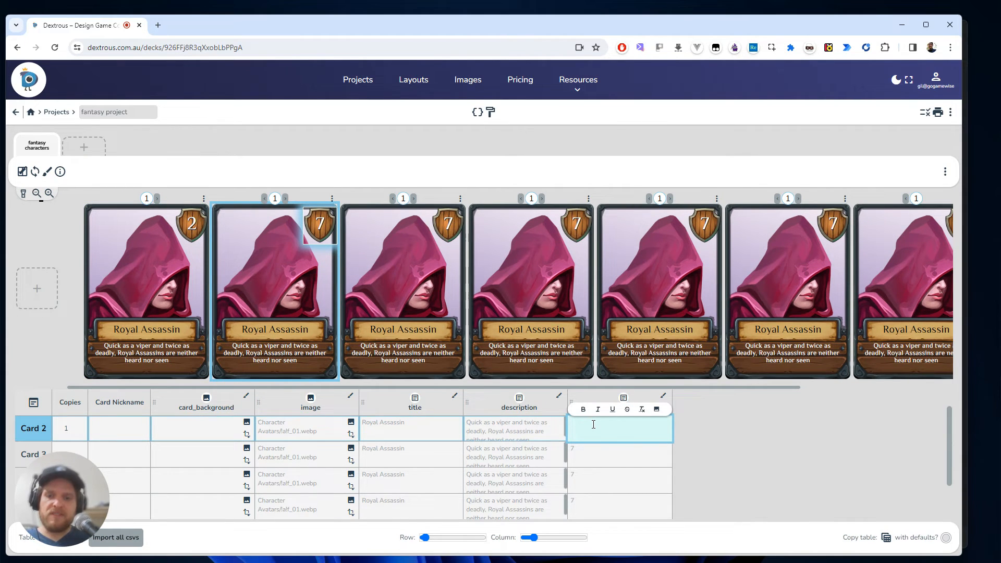
type("5")
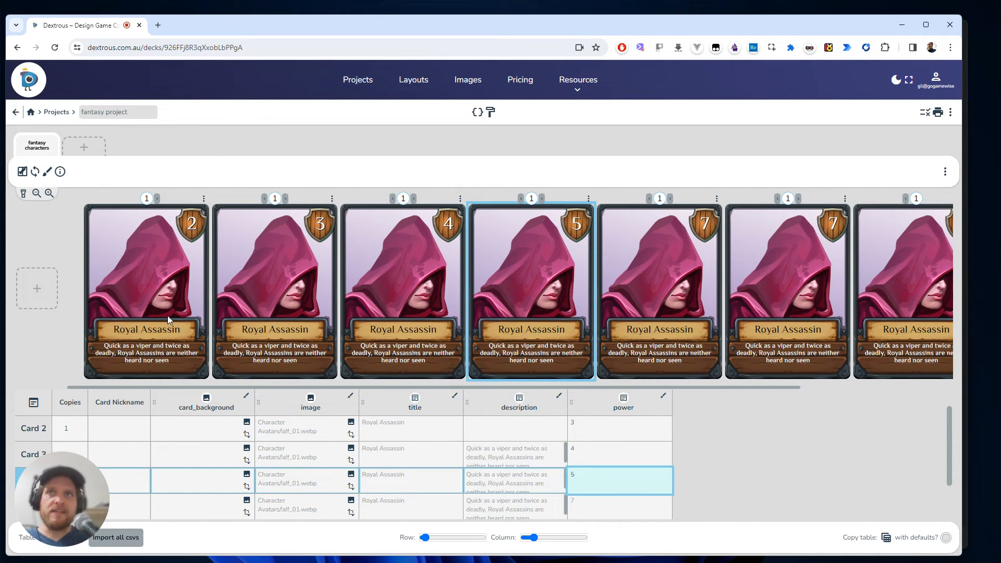
left_click(273, 358)
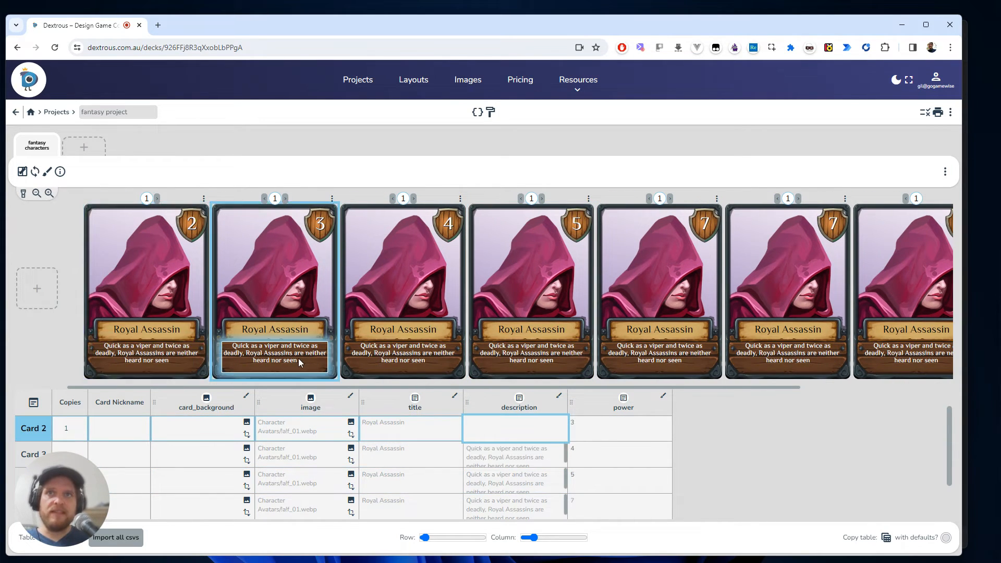
type("sdfasdf")
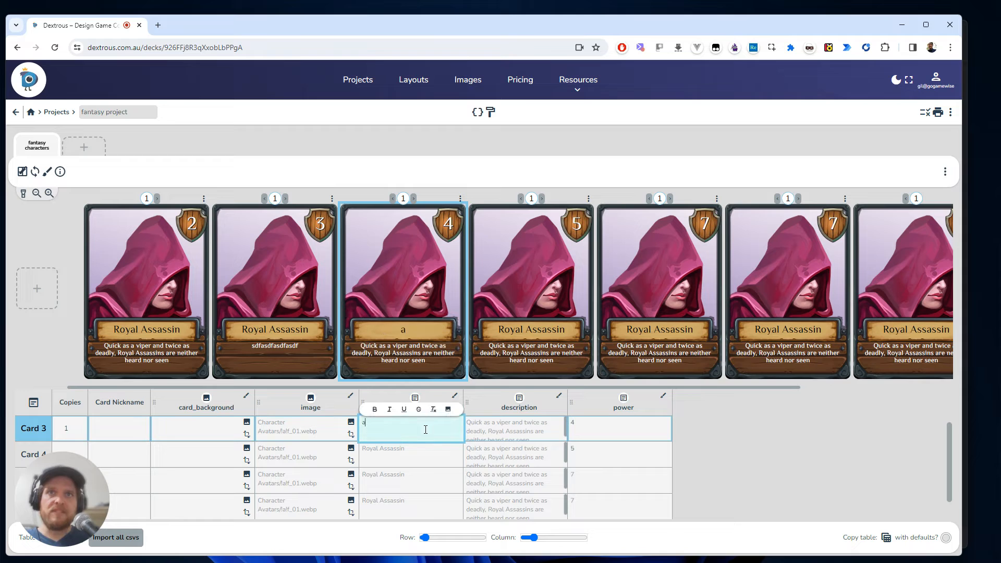
type("asdfasdf")
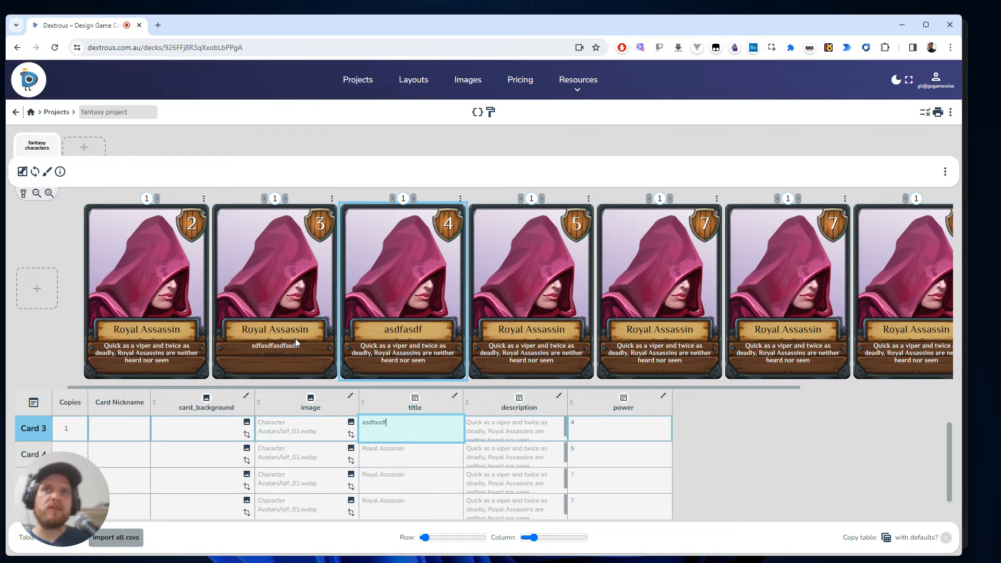
mouse_move(711, 270)
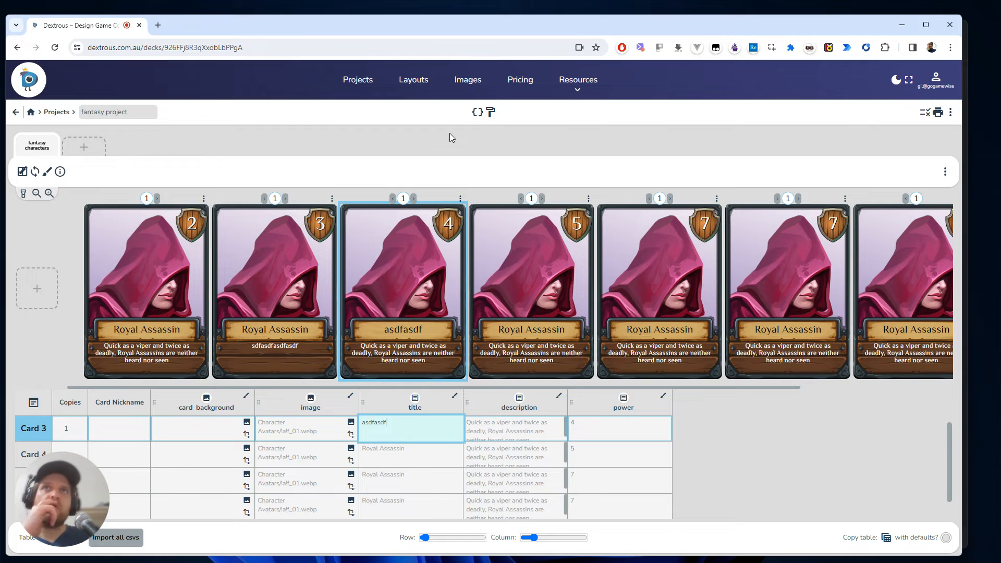
mouse_move(467, 79)
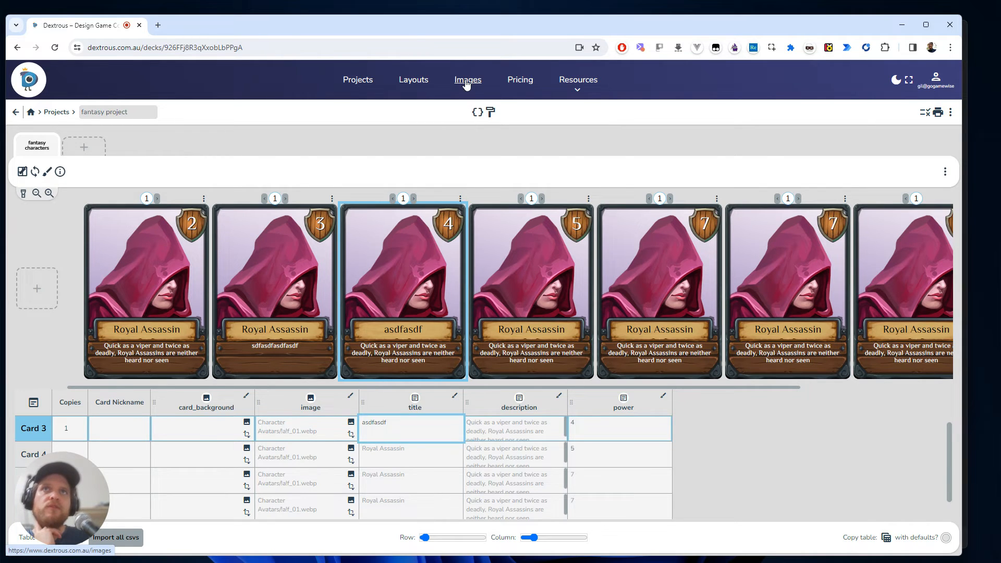
- Create a 'fantasy roles' image folder holding ten fantasy character portraits
left_click(467, 80)
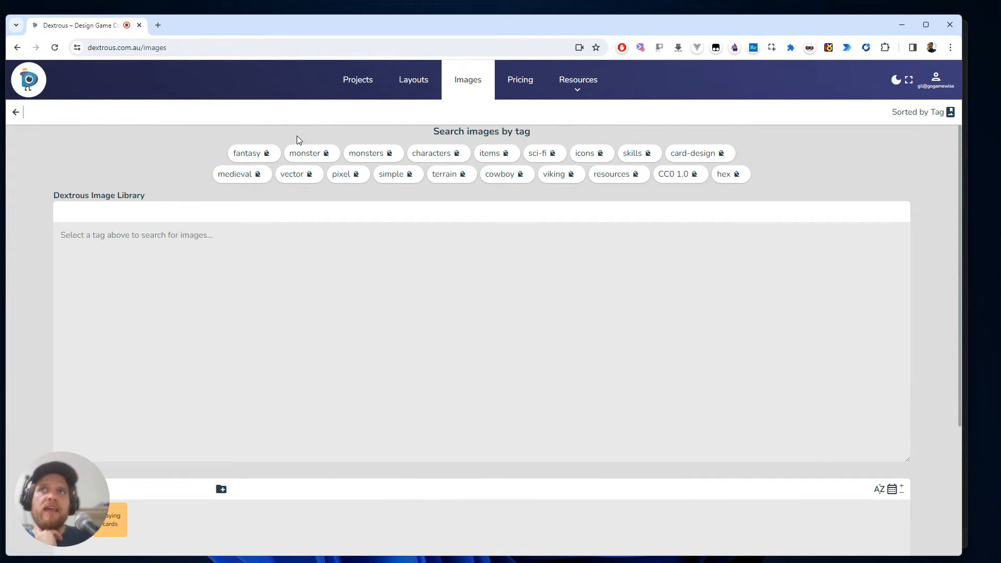
mouse_move(487, 295)
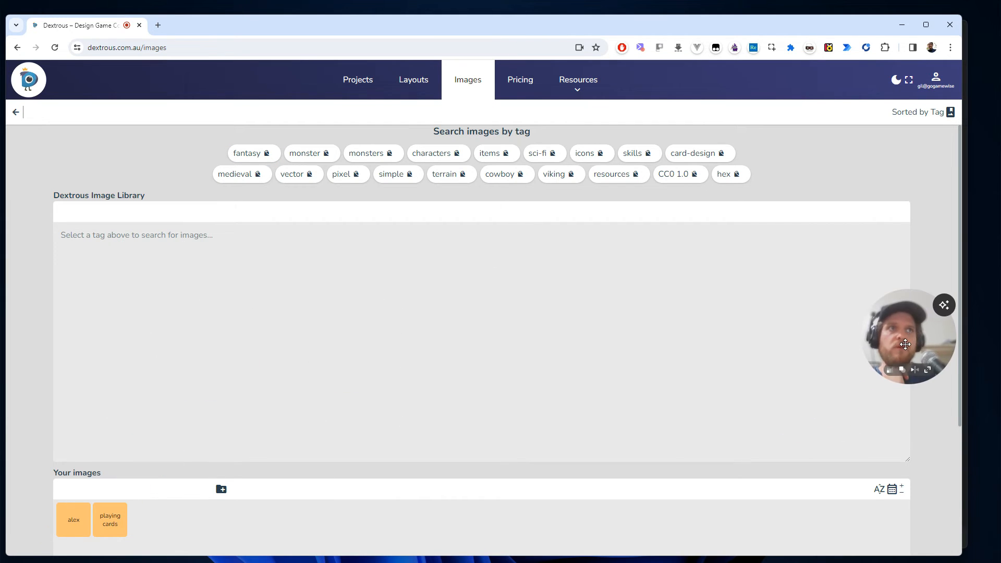
mouse_move(222, 489)
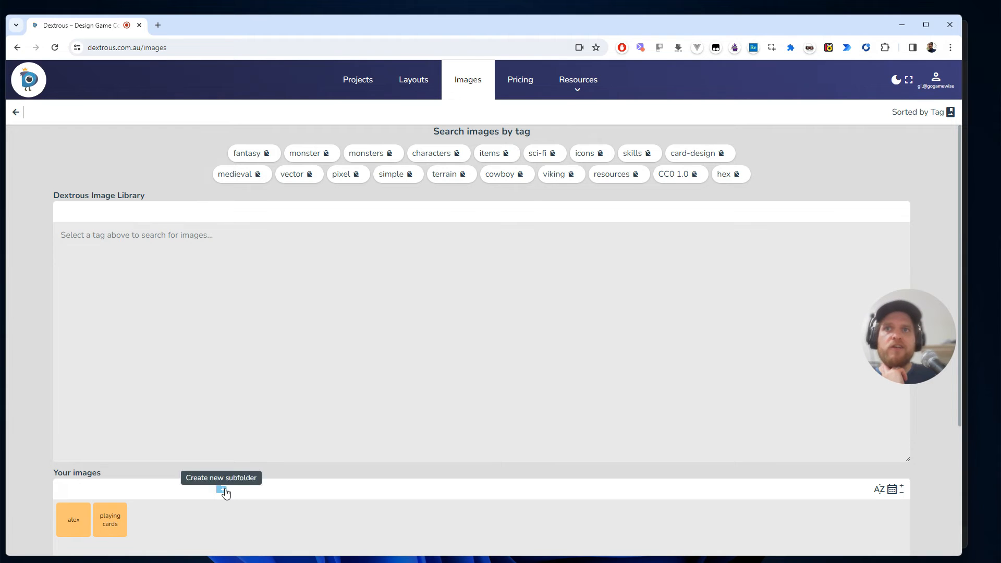
left_click(222, 489)
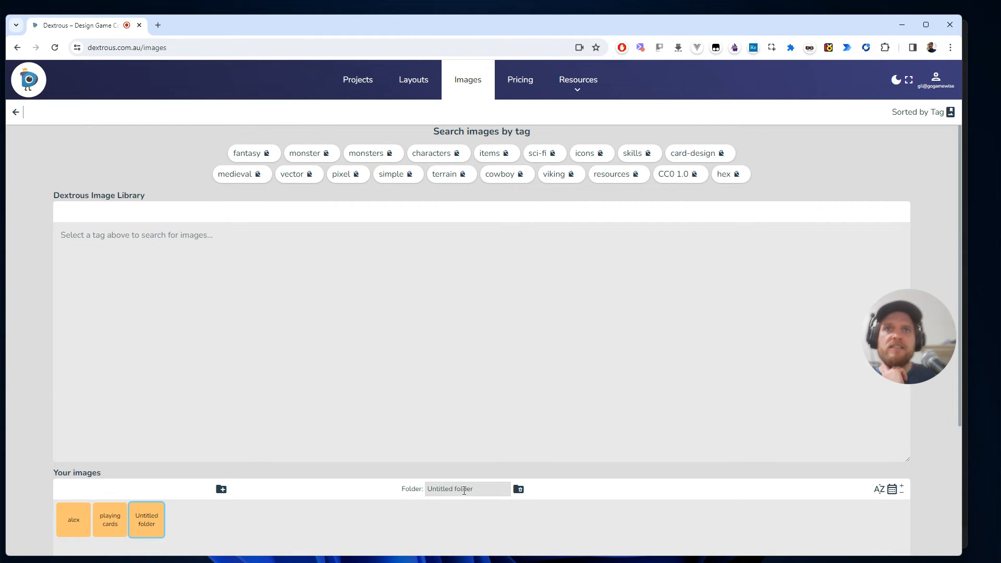
type("fantasy roles")
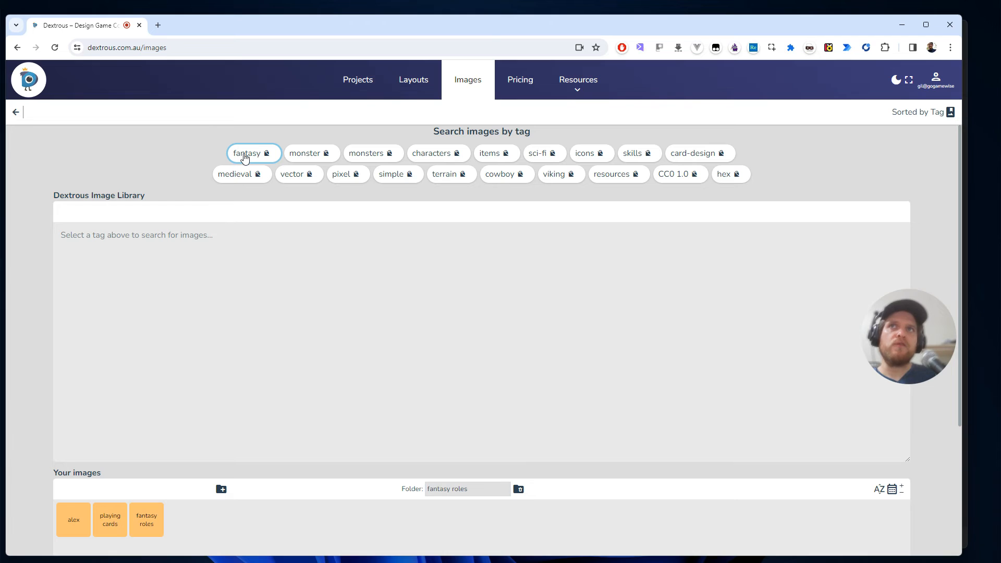
left_click(247, 153)
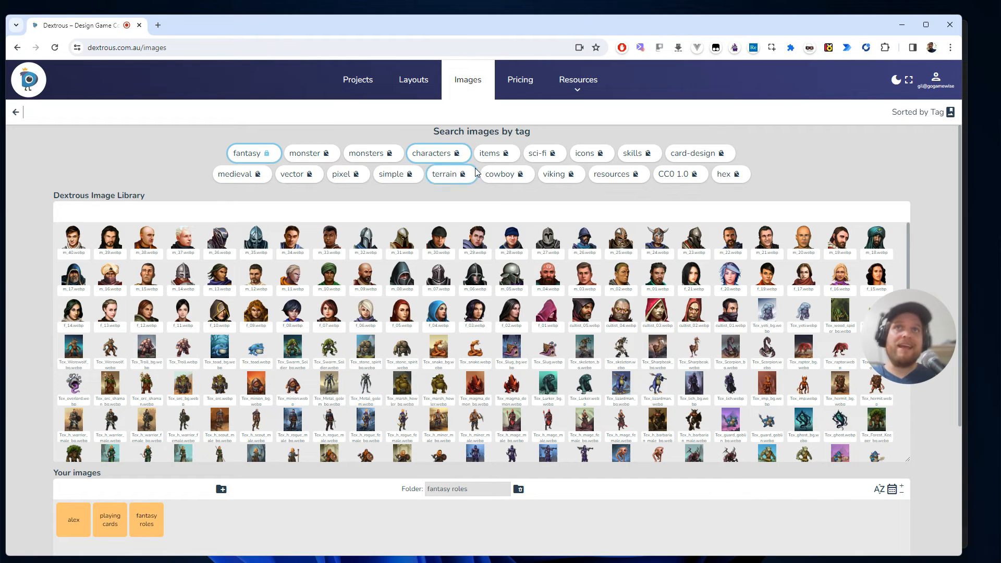
left_click(146, 520)
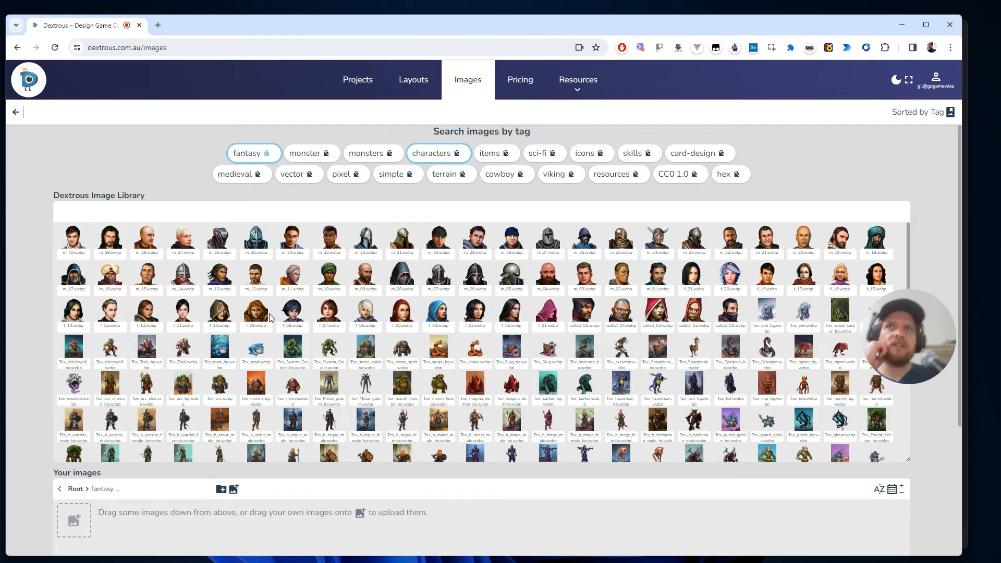
left_click(365, 241)
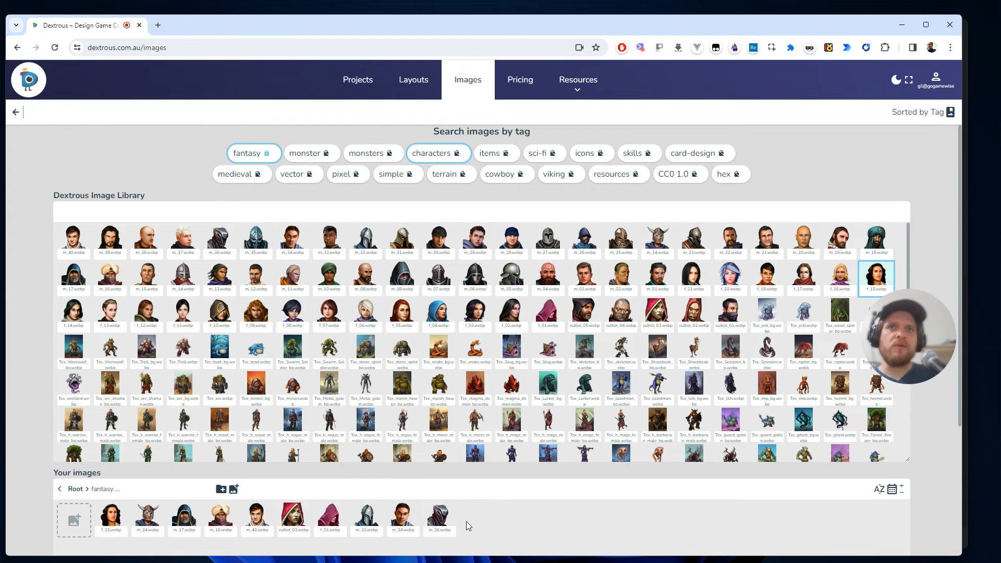
left_click(358, 79)
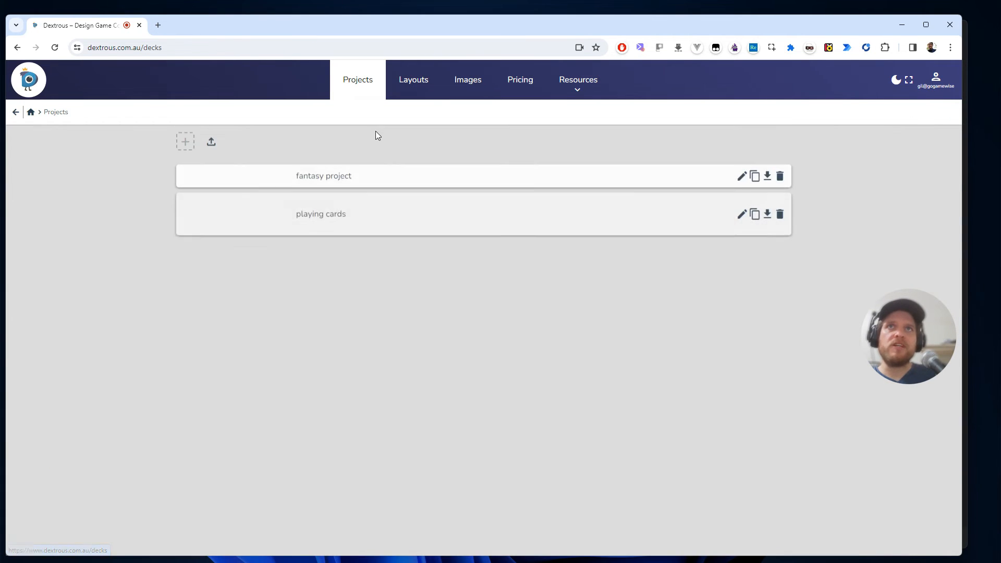
- Give cards 1–5 of fantasy project distinct portraits from the fantasy roles folder
left_click(324, 176)
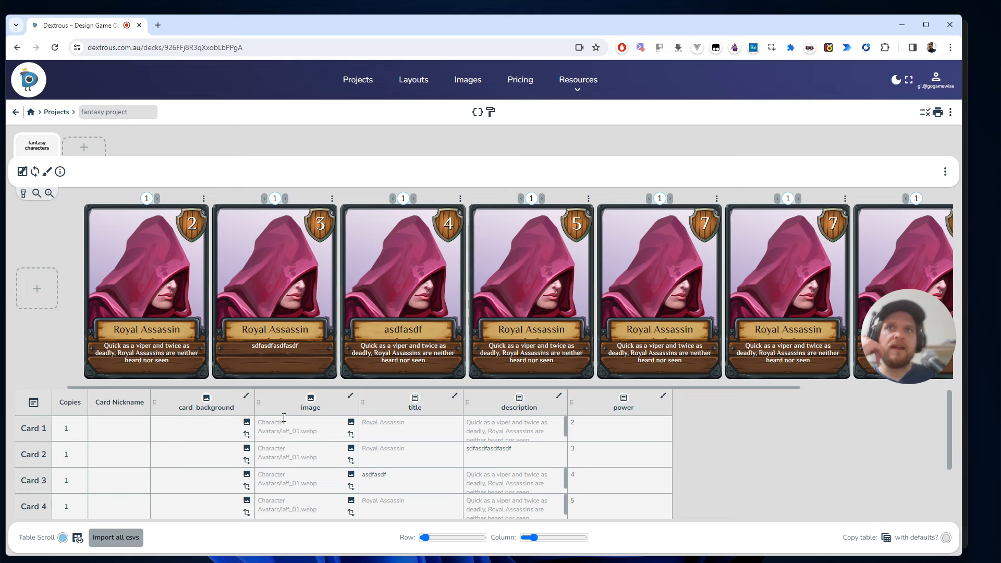
left_click(305, 429)
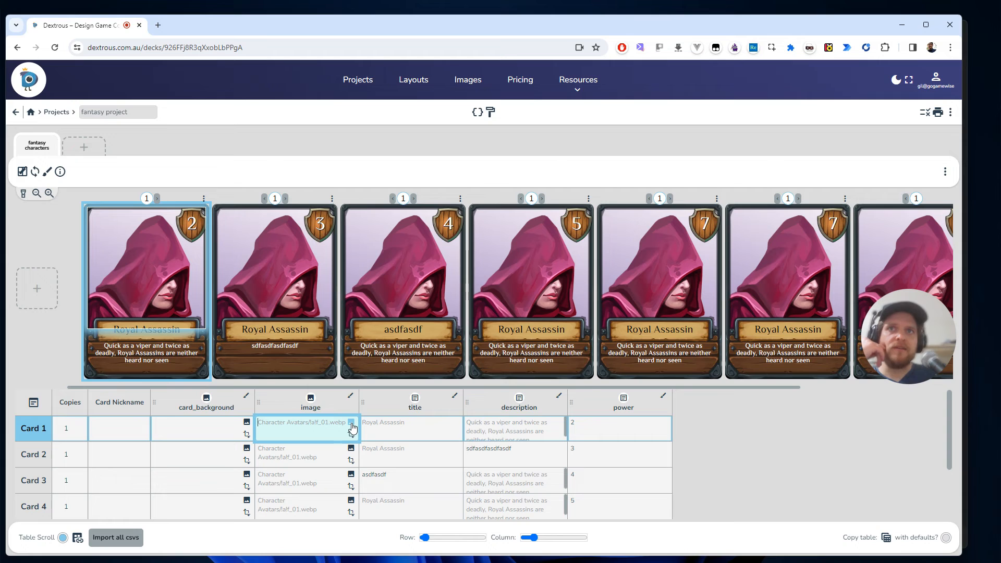
left_click(350, 422)
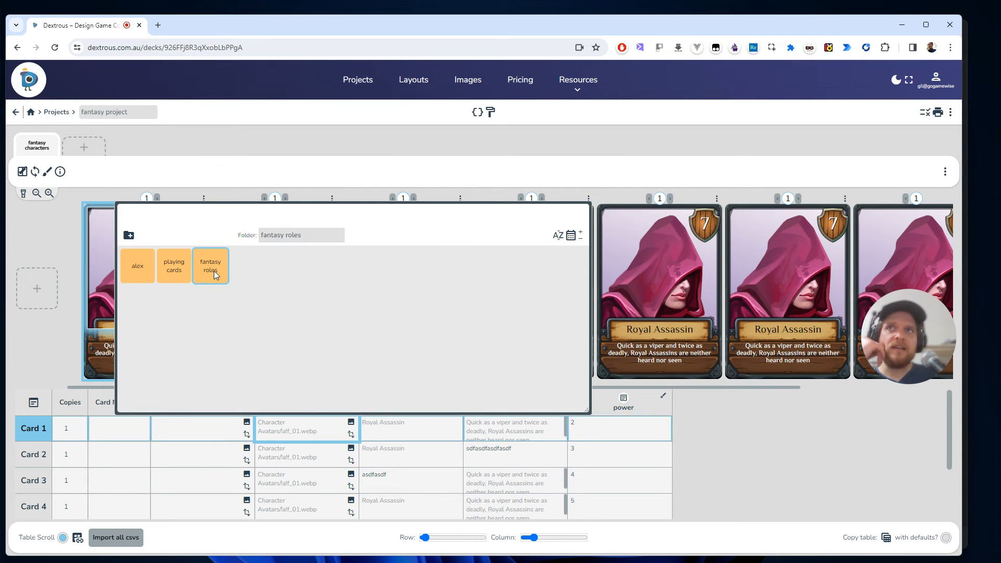
double_click(210, 266)
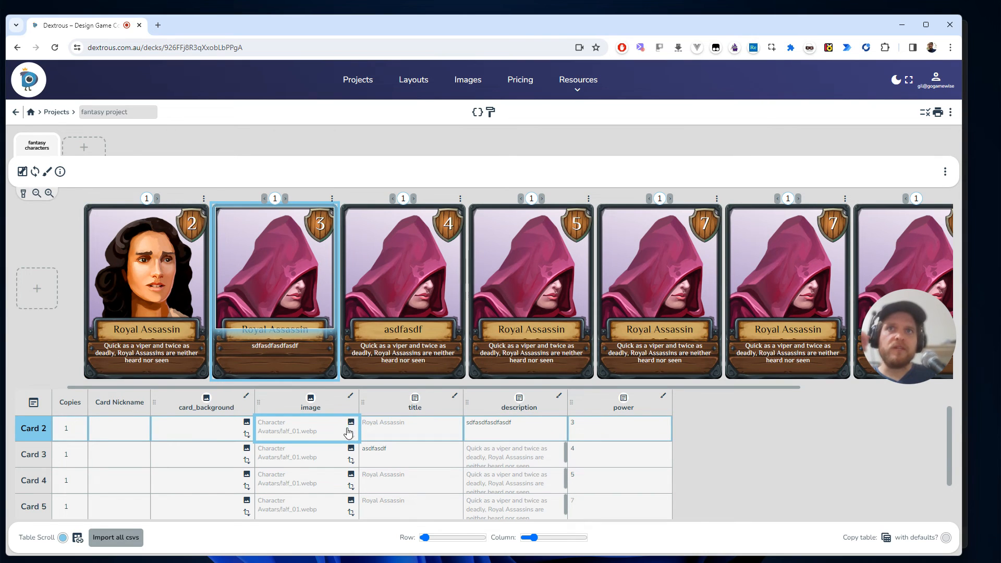
left_click(349, 423)
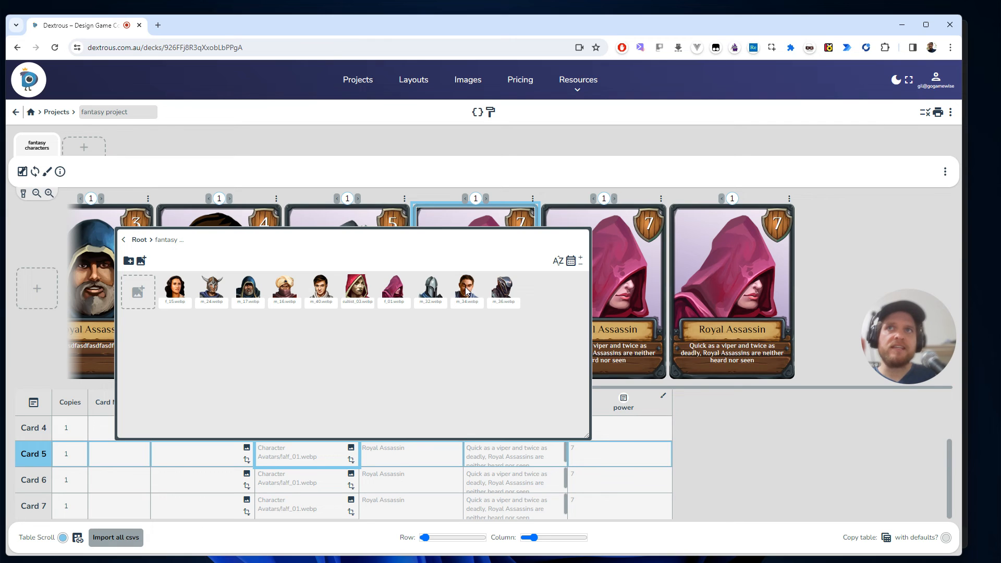
mouse_move(284, 291)
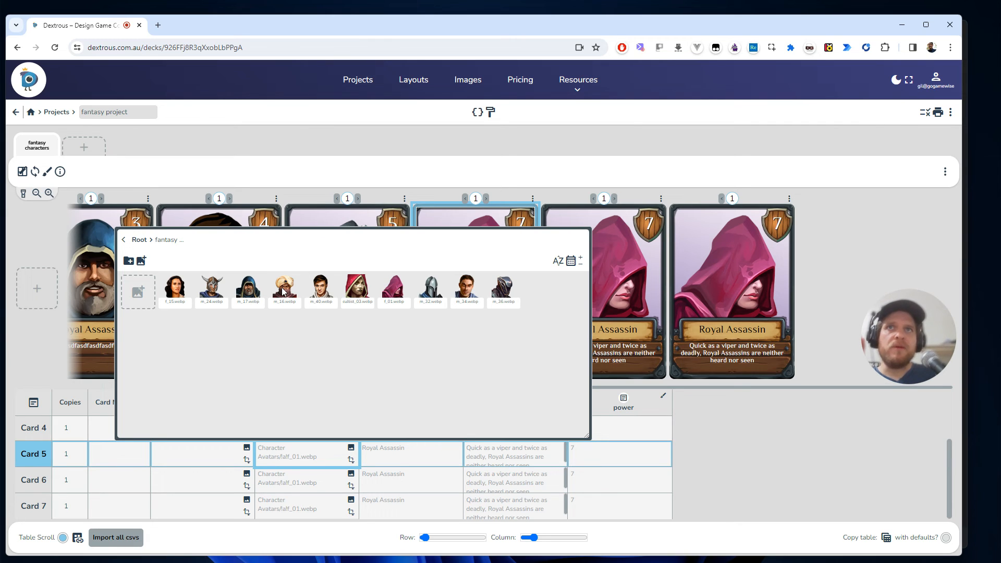
left_click(285, 287)
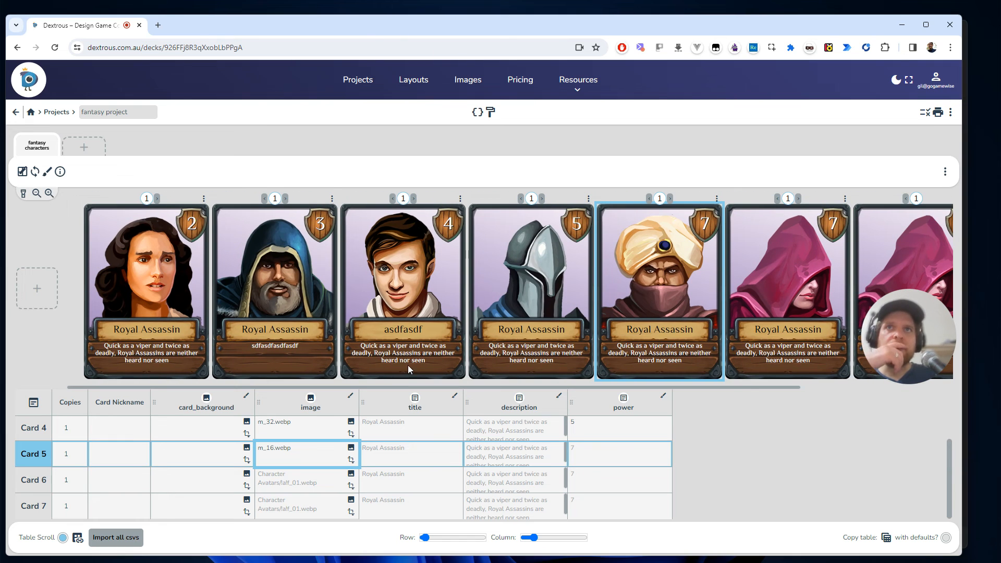
mouse_move(935, 168)
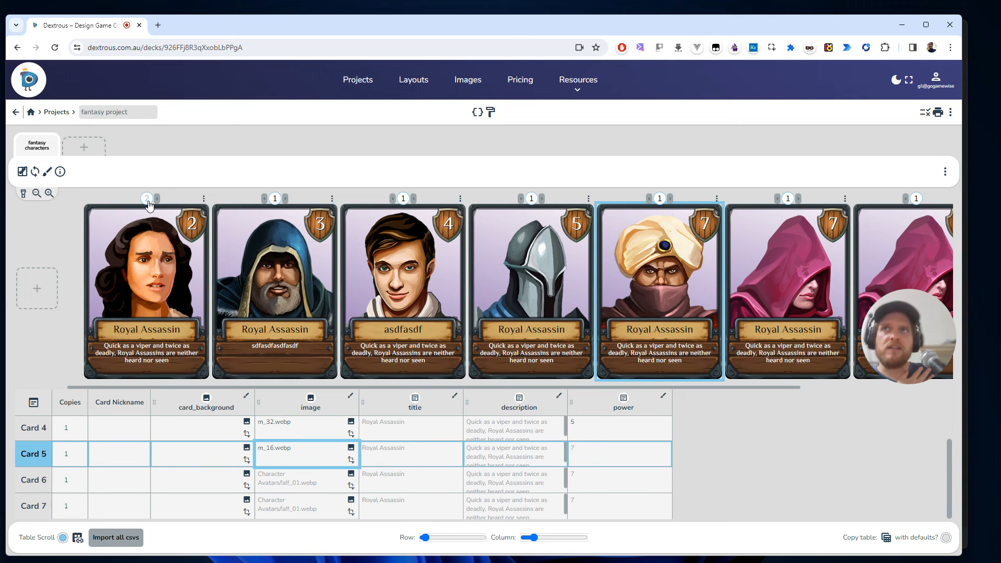
- Raise the first card's copy count to four
left_click(157, 198)
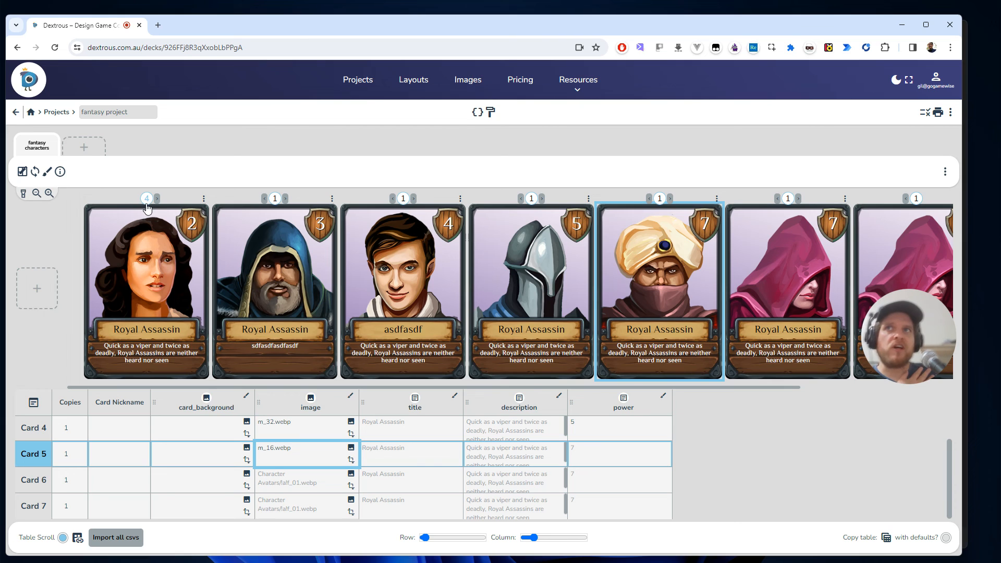
mouse_move(153, 220)
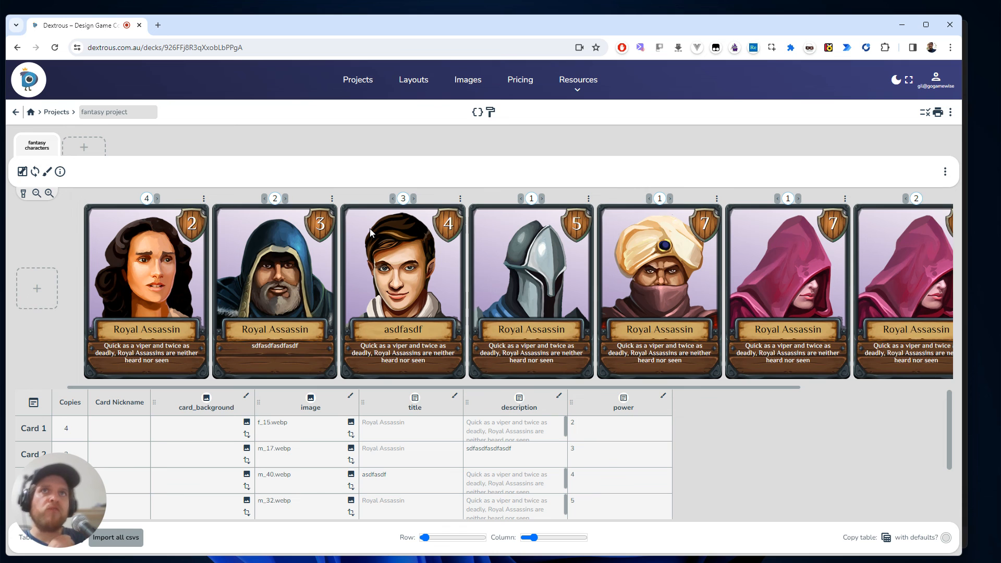
mouse_move(932, 136)
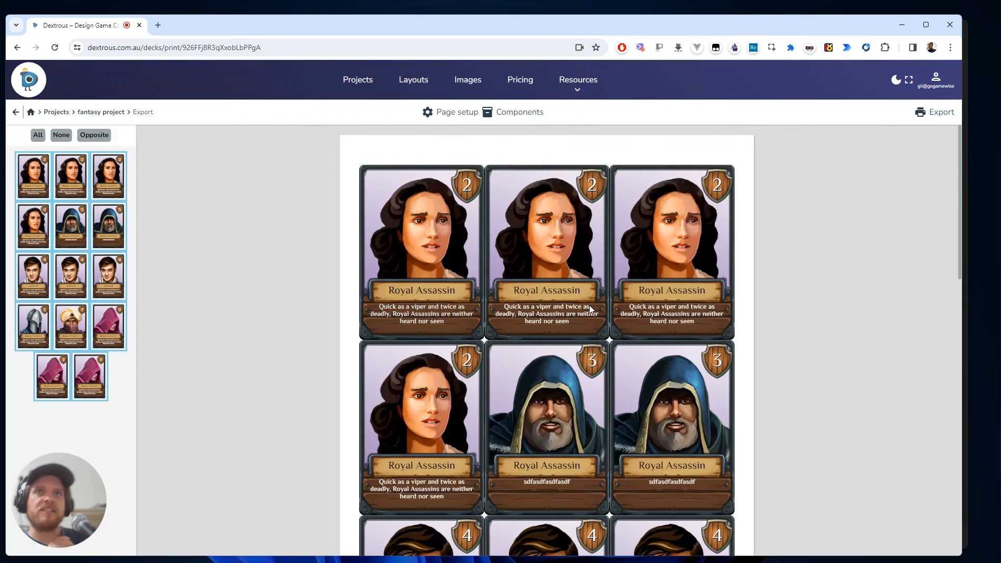
- Scroll the export page and list the PDF, PNG and Tabletop Simulator export formats
scroll("down", 3)
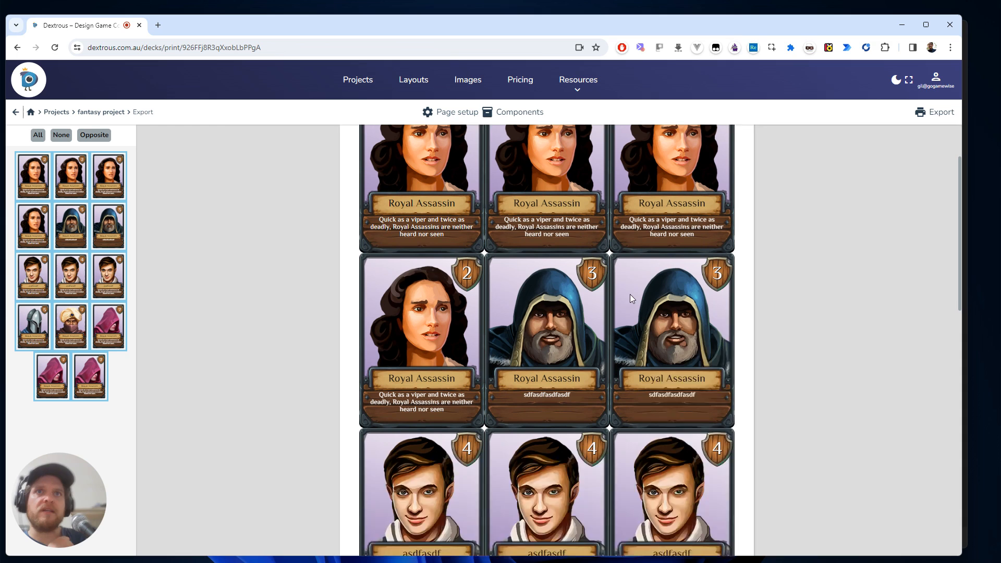
left_click(939, 112)
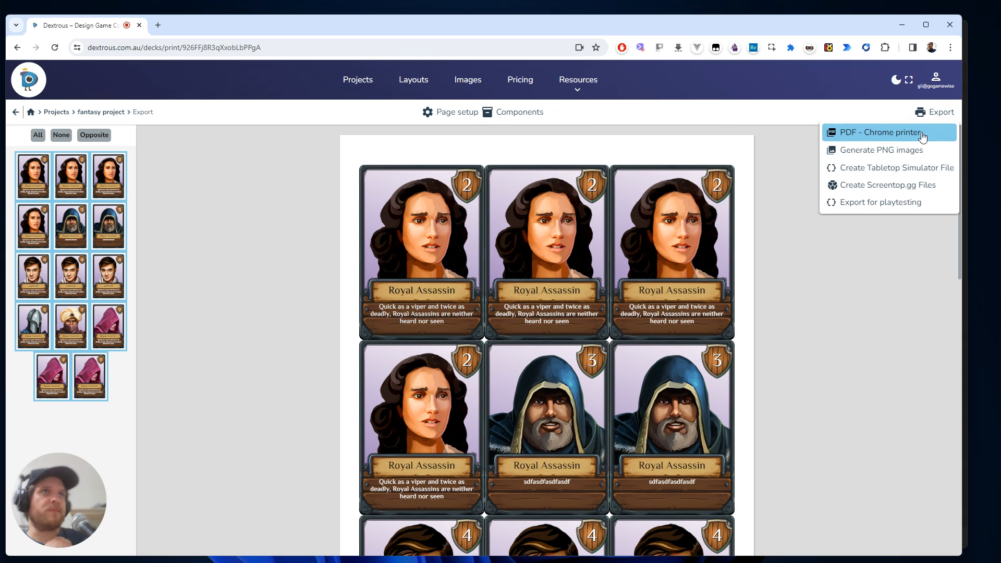
mouse_move(902, 150)
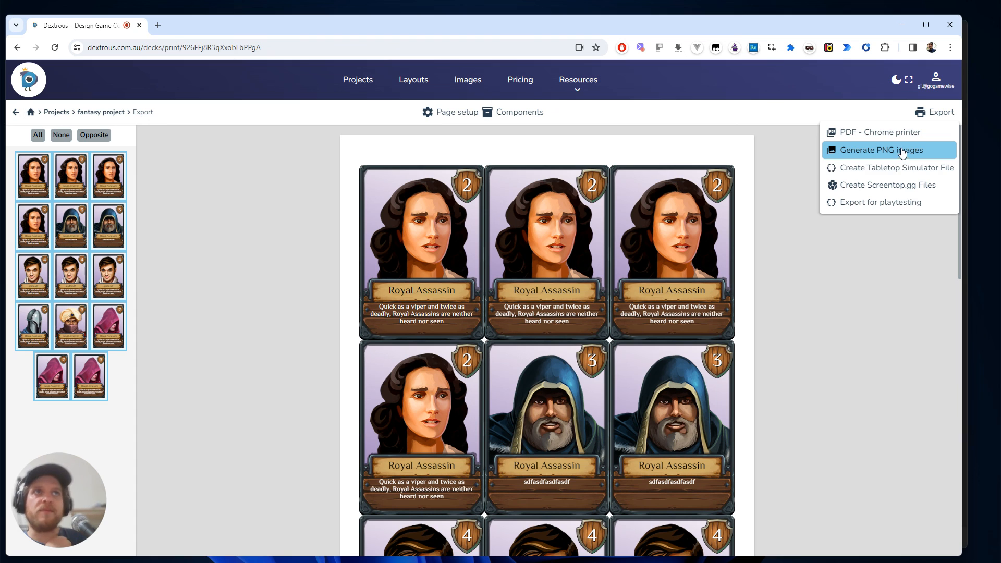
mouse_move(860, 296)
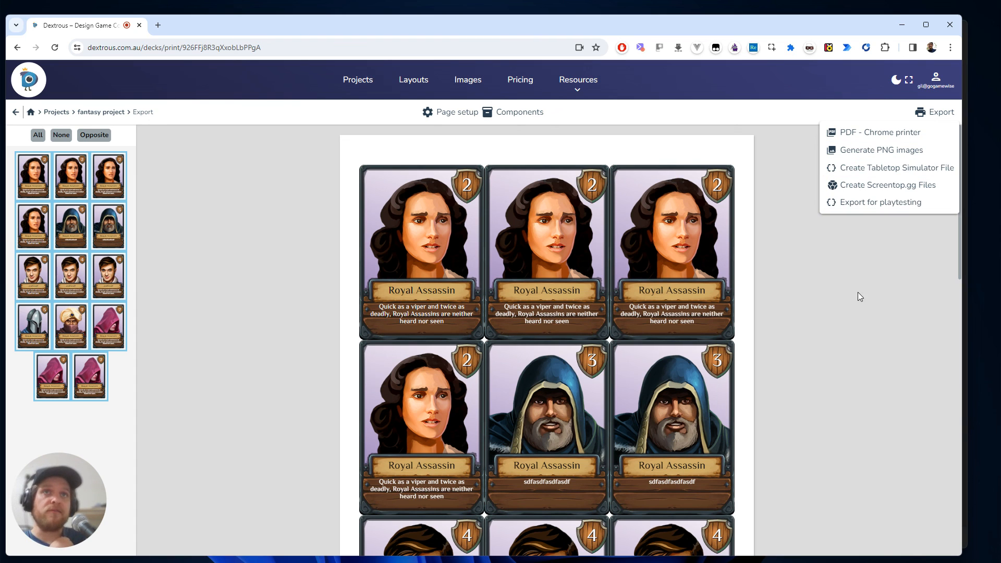
mouse_move(763, 332)
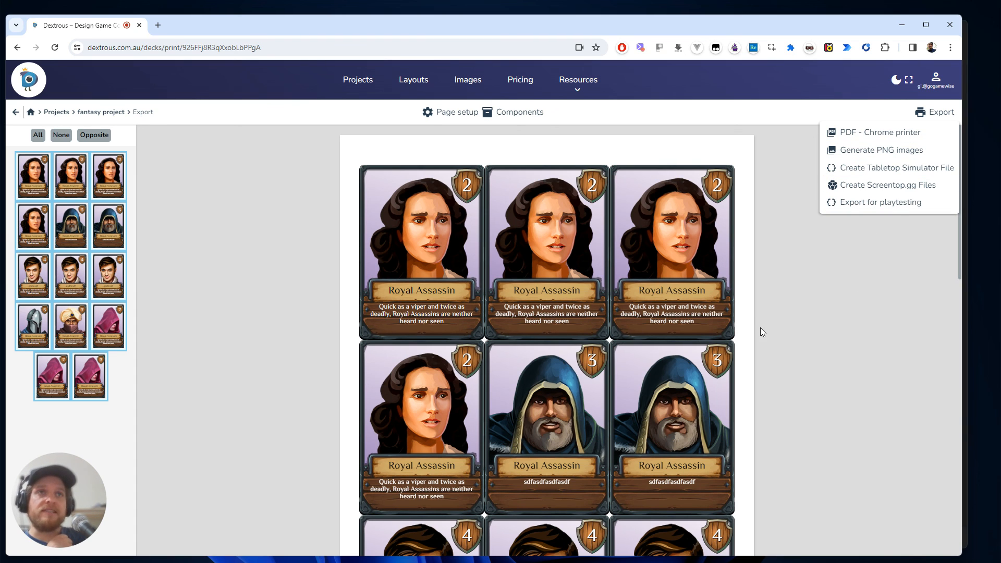
mouse_move(658, 387)
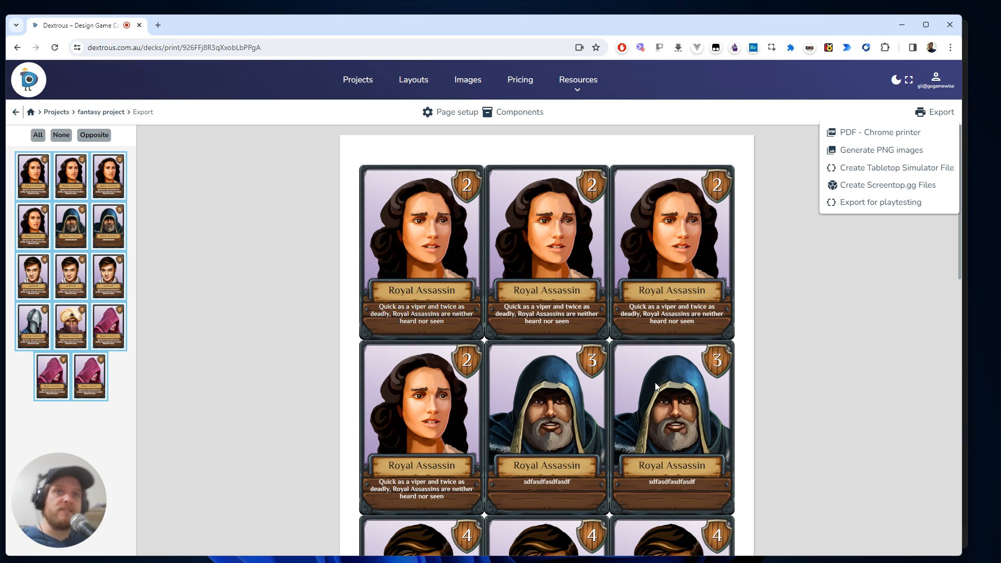
mouse_move(489, 333)
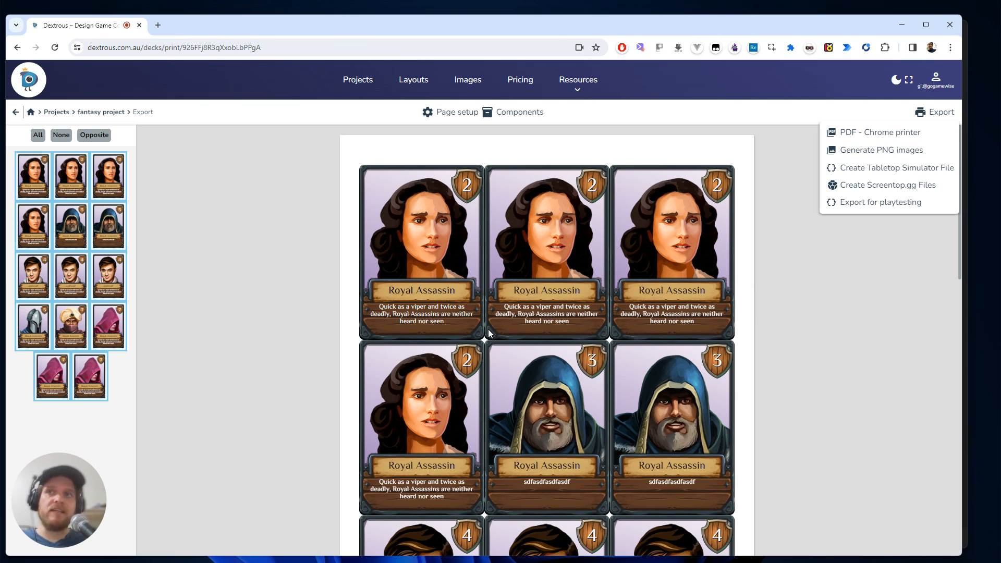
mouse_move(374, 228)
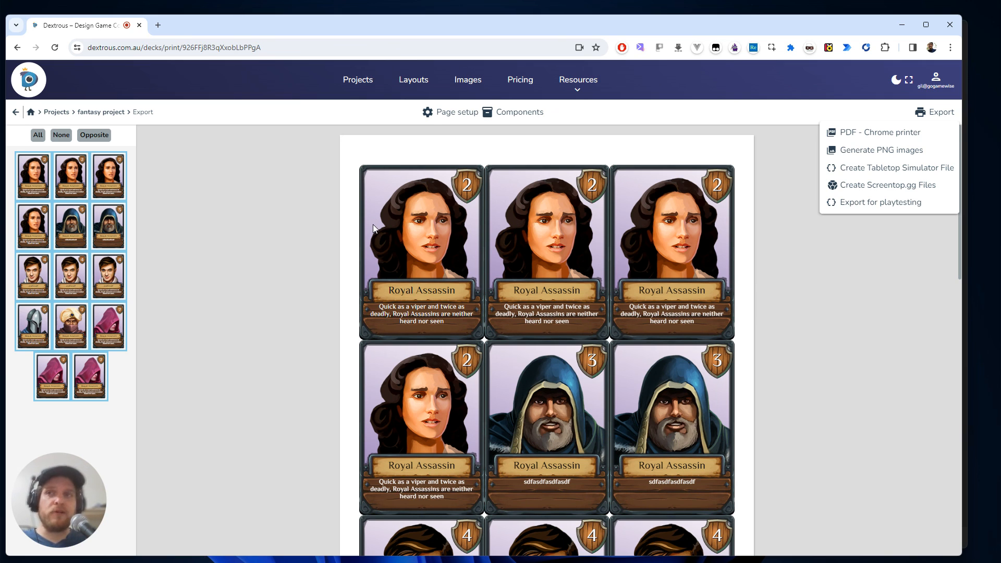